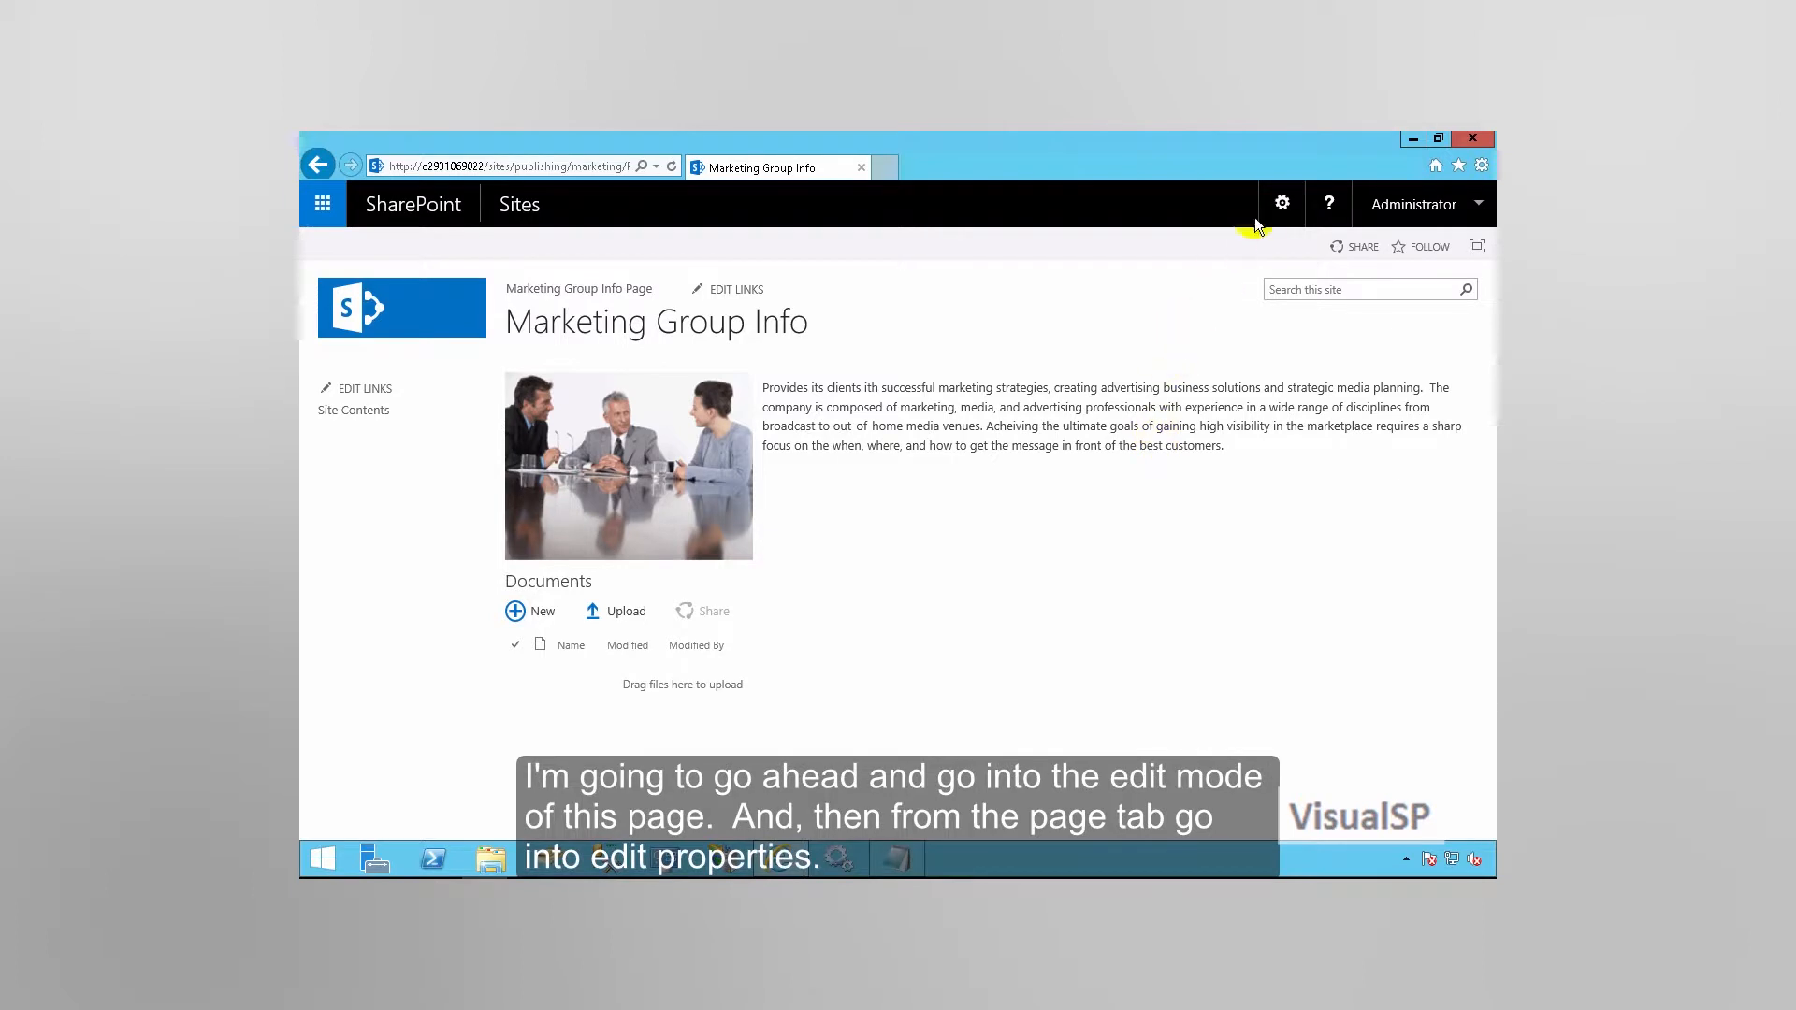
- Put the Marketing Group Info page in edit mode and bring up its Edit Properties form
click(1280, 202)
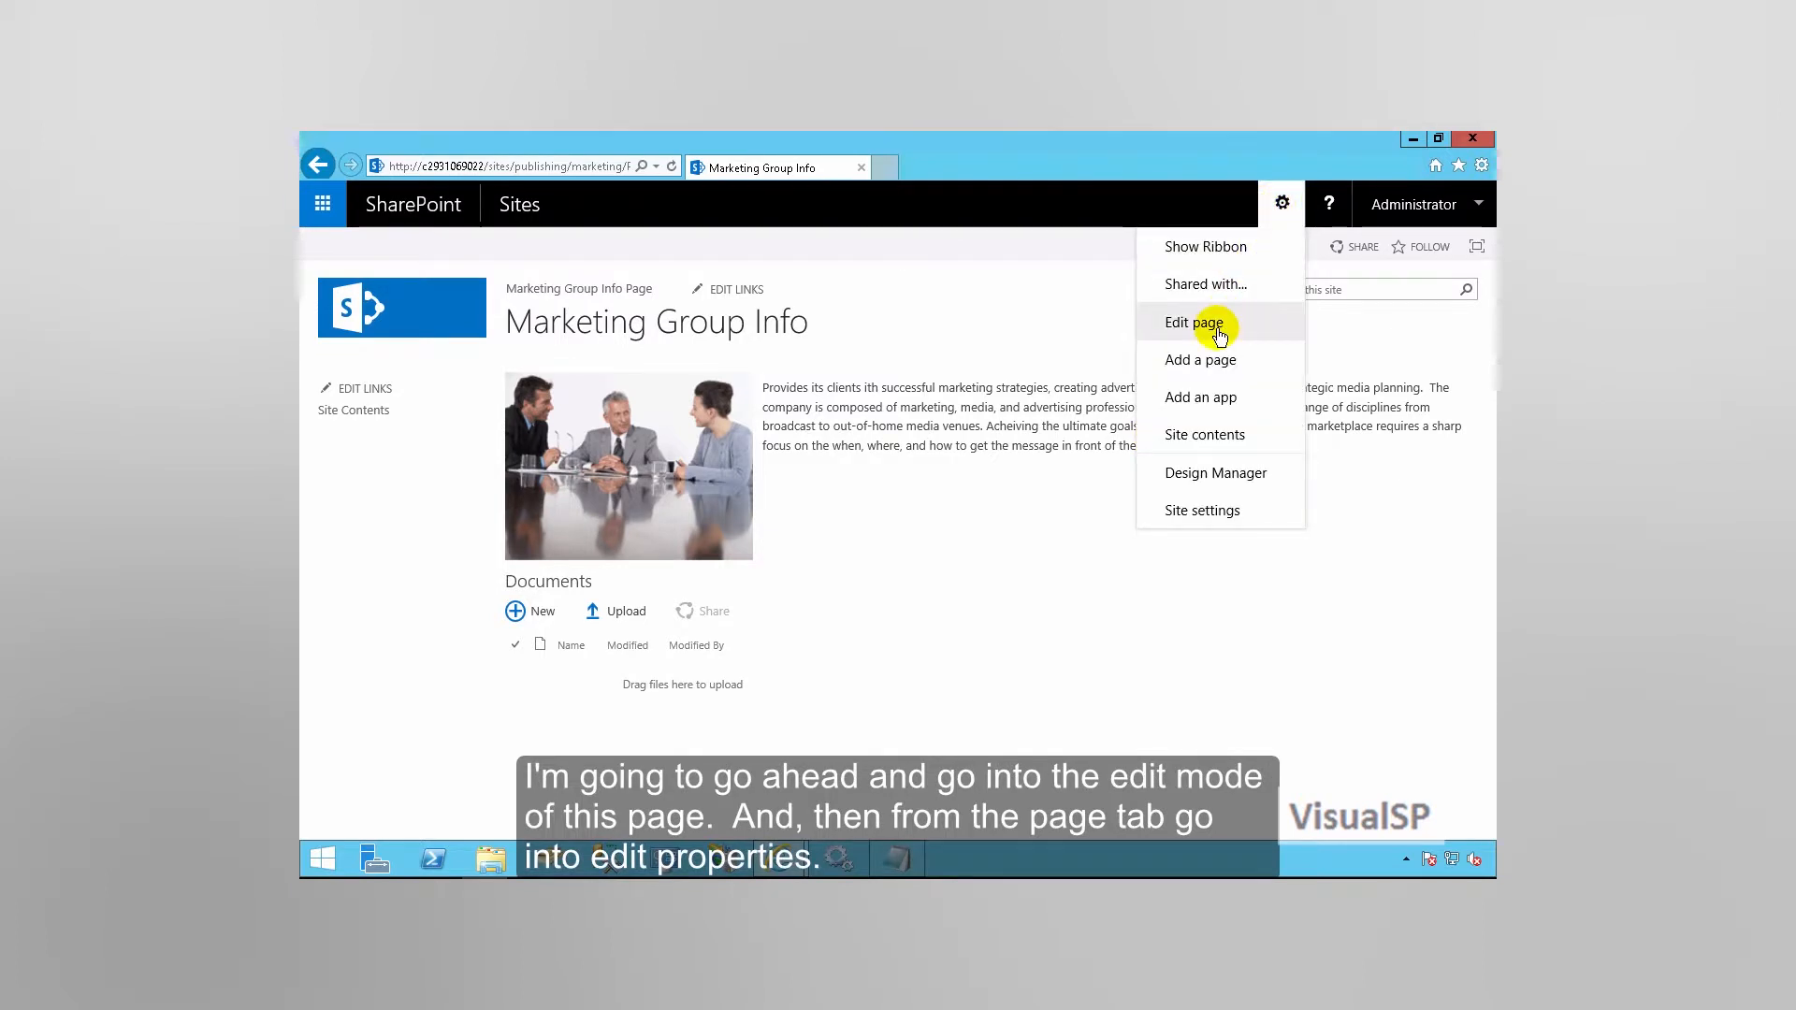
click(1196, 321)
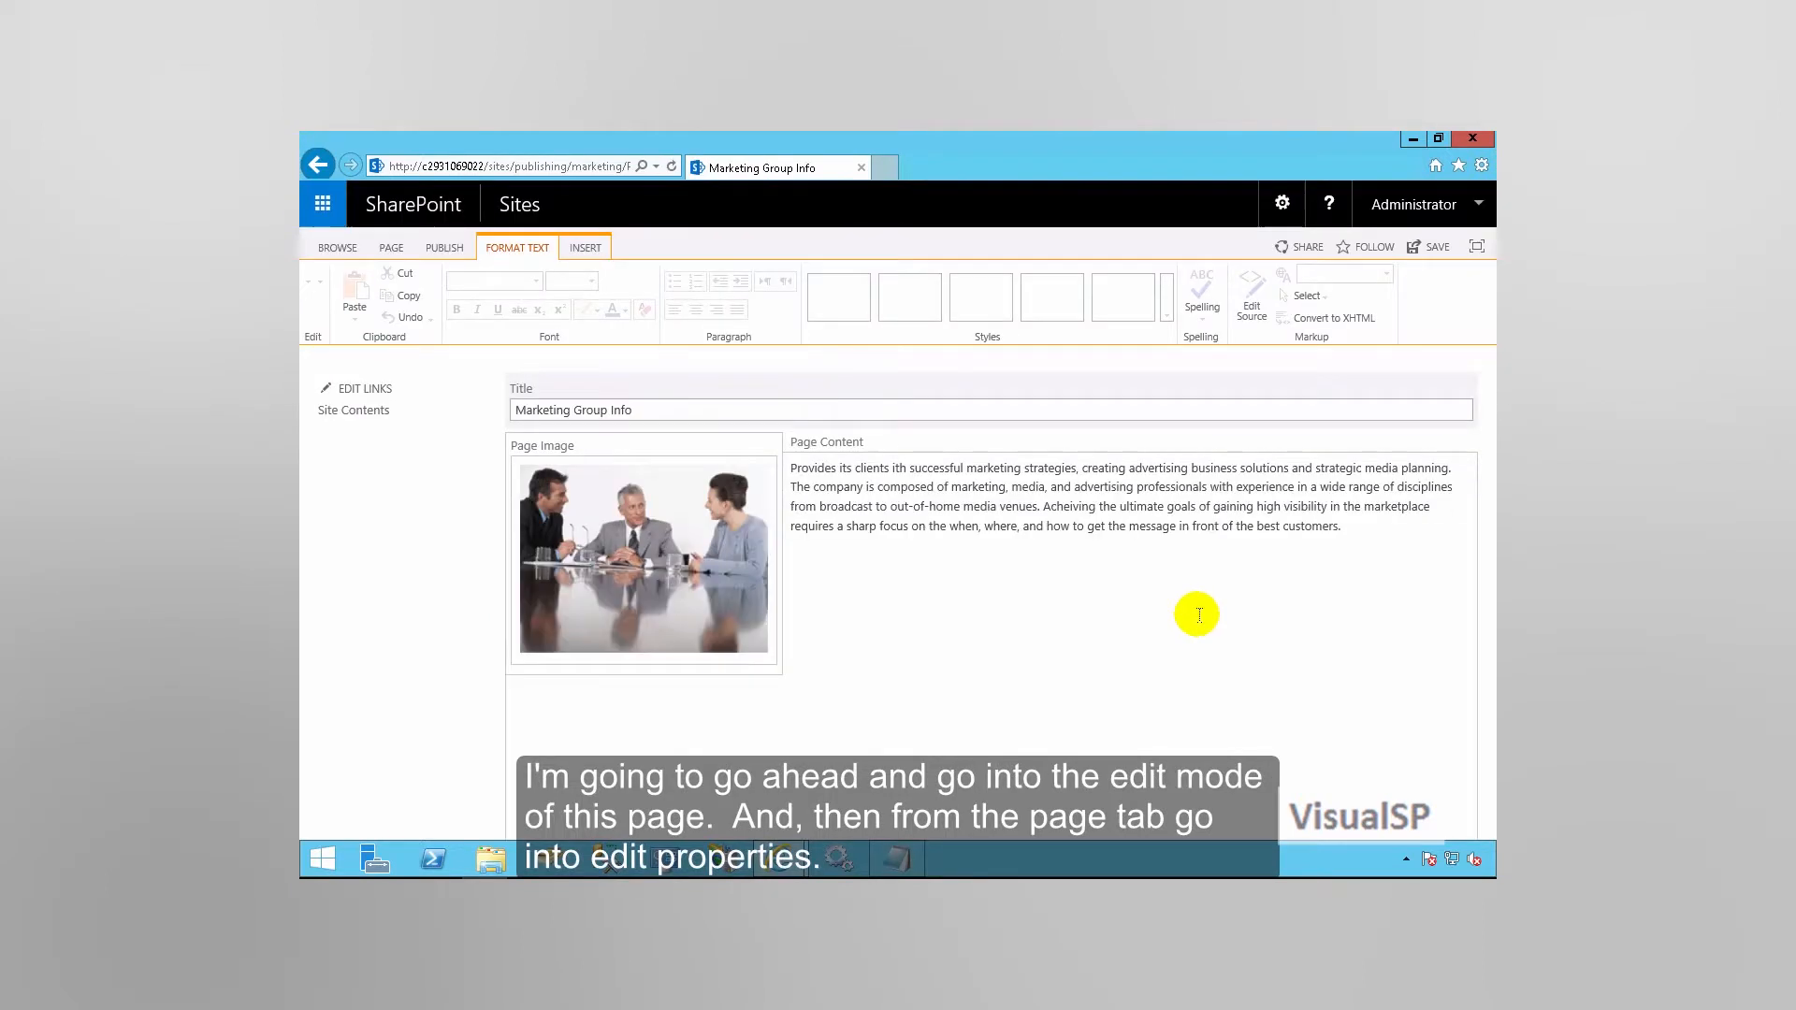
click(392, 247)
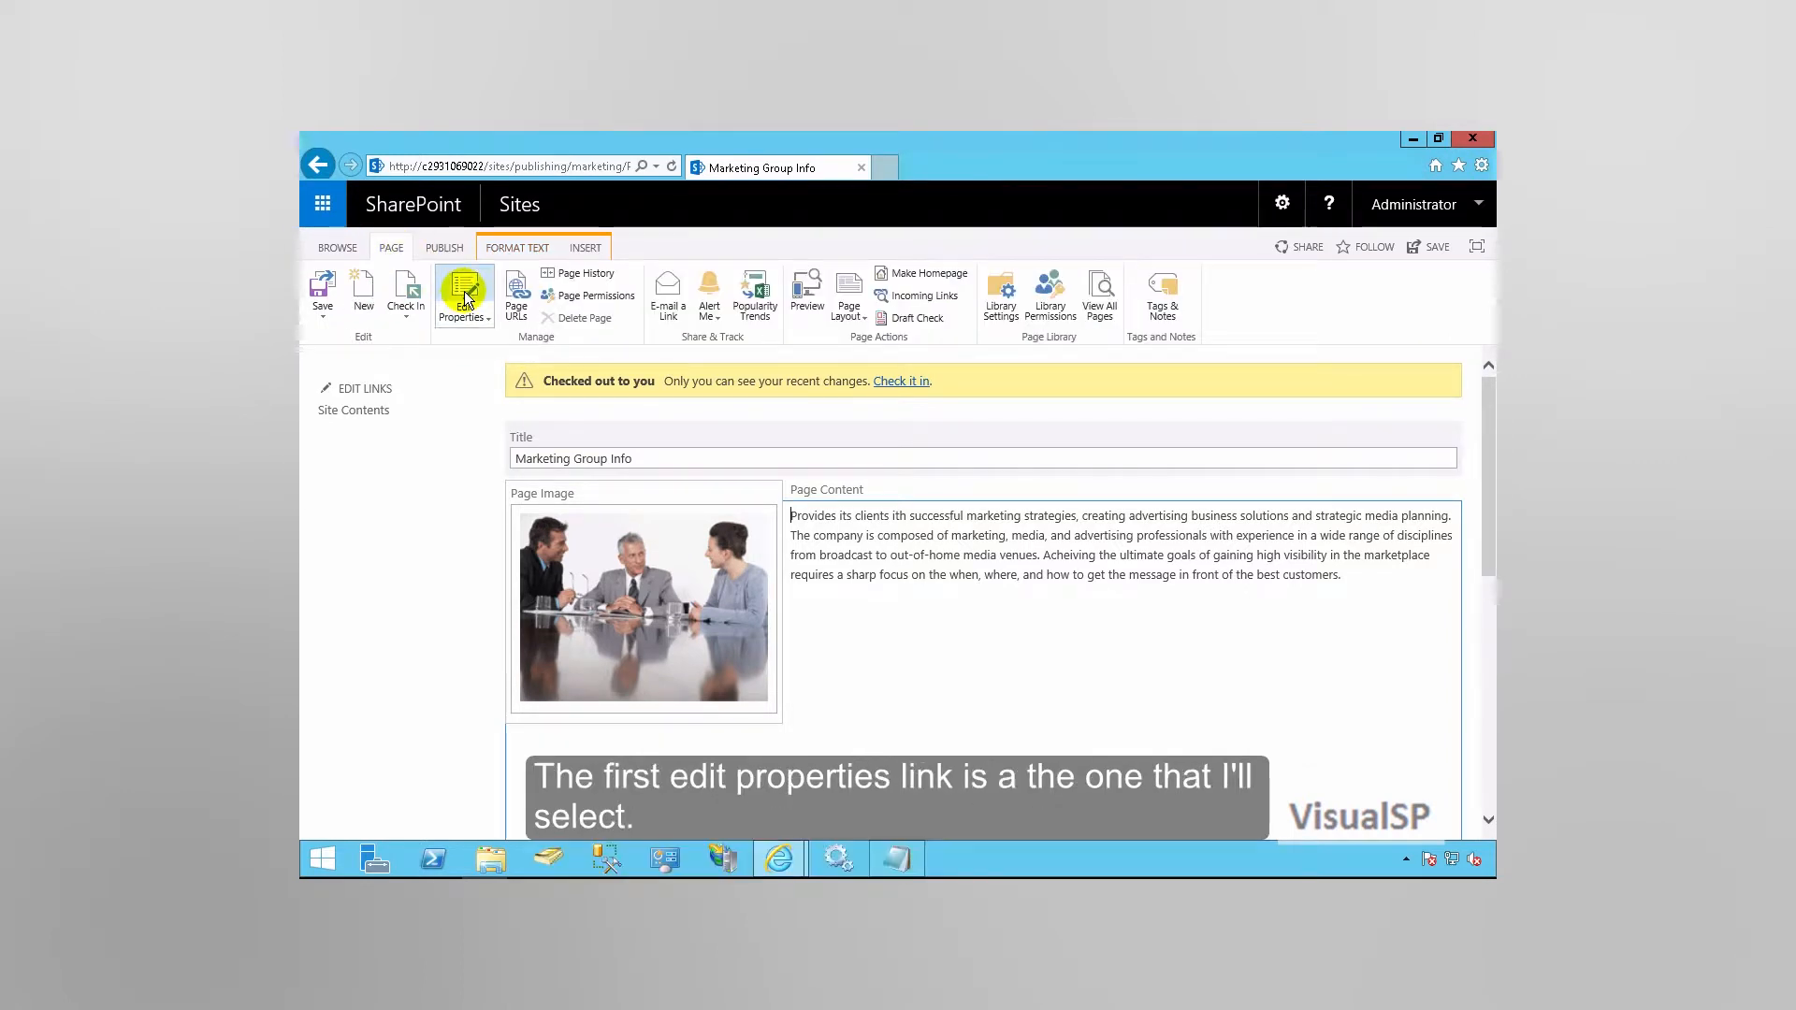
click(464, 297)
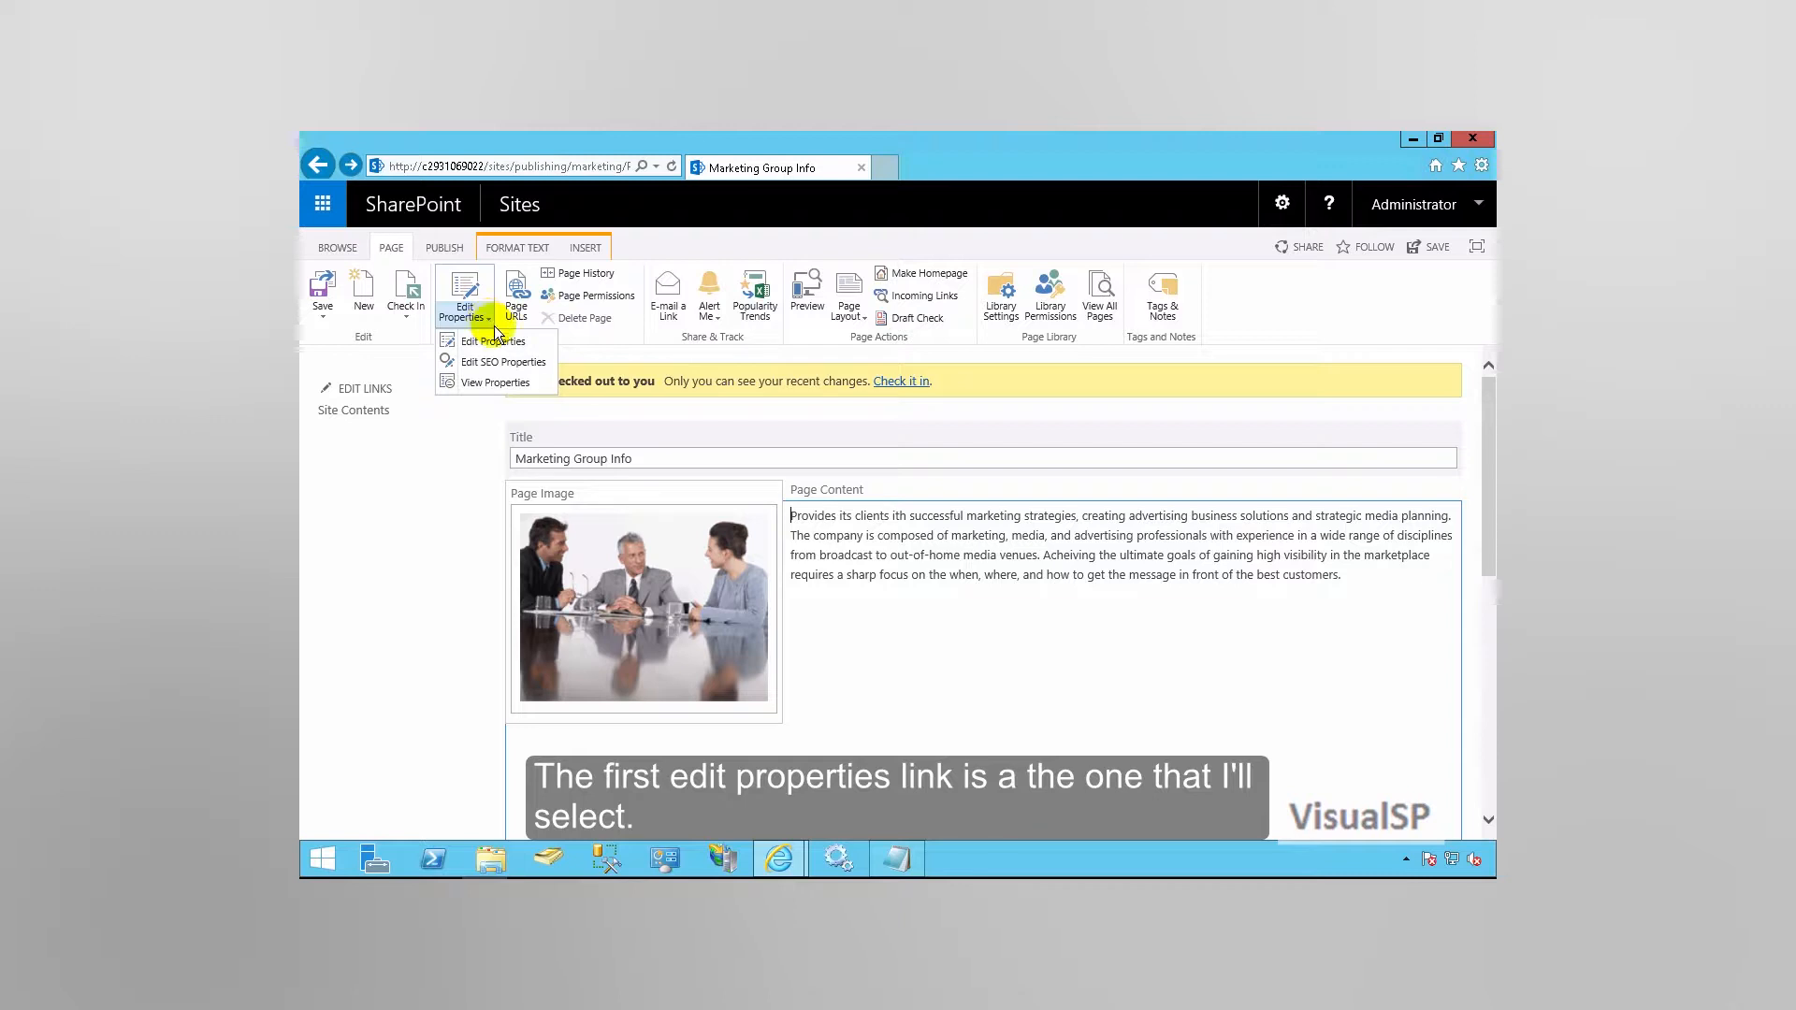
click(486, 341)
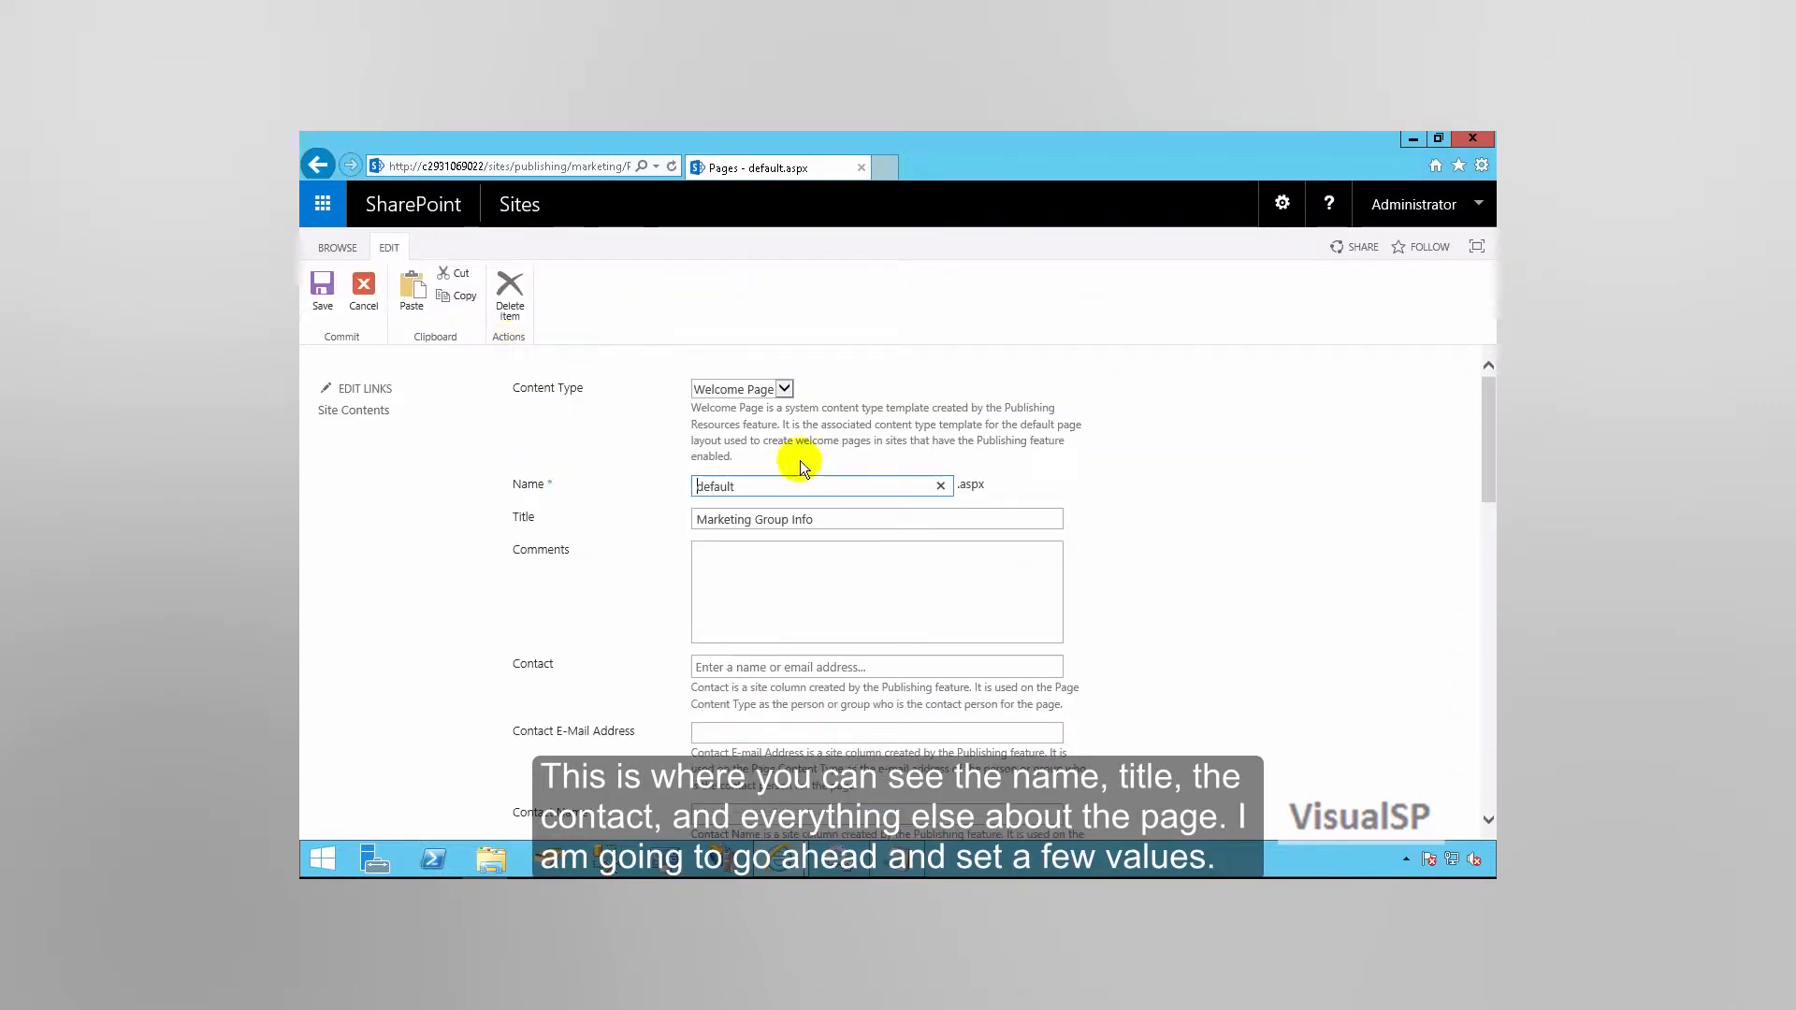
scroll(down, 3)
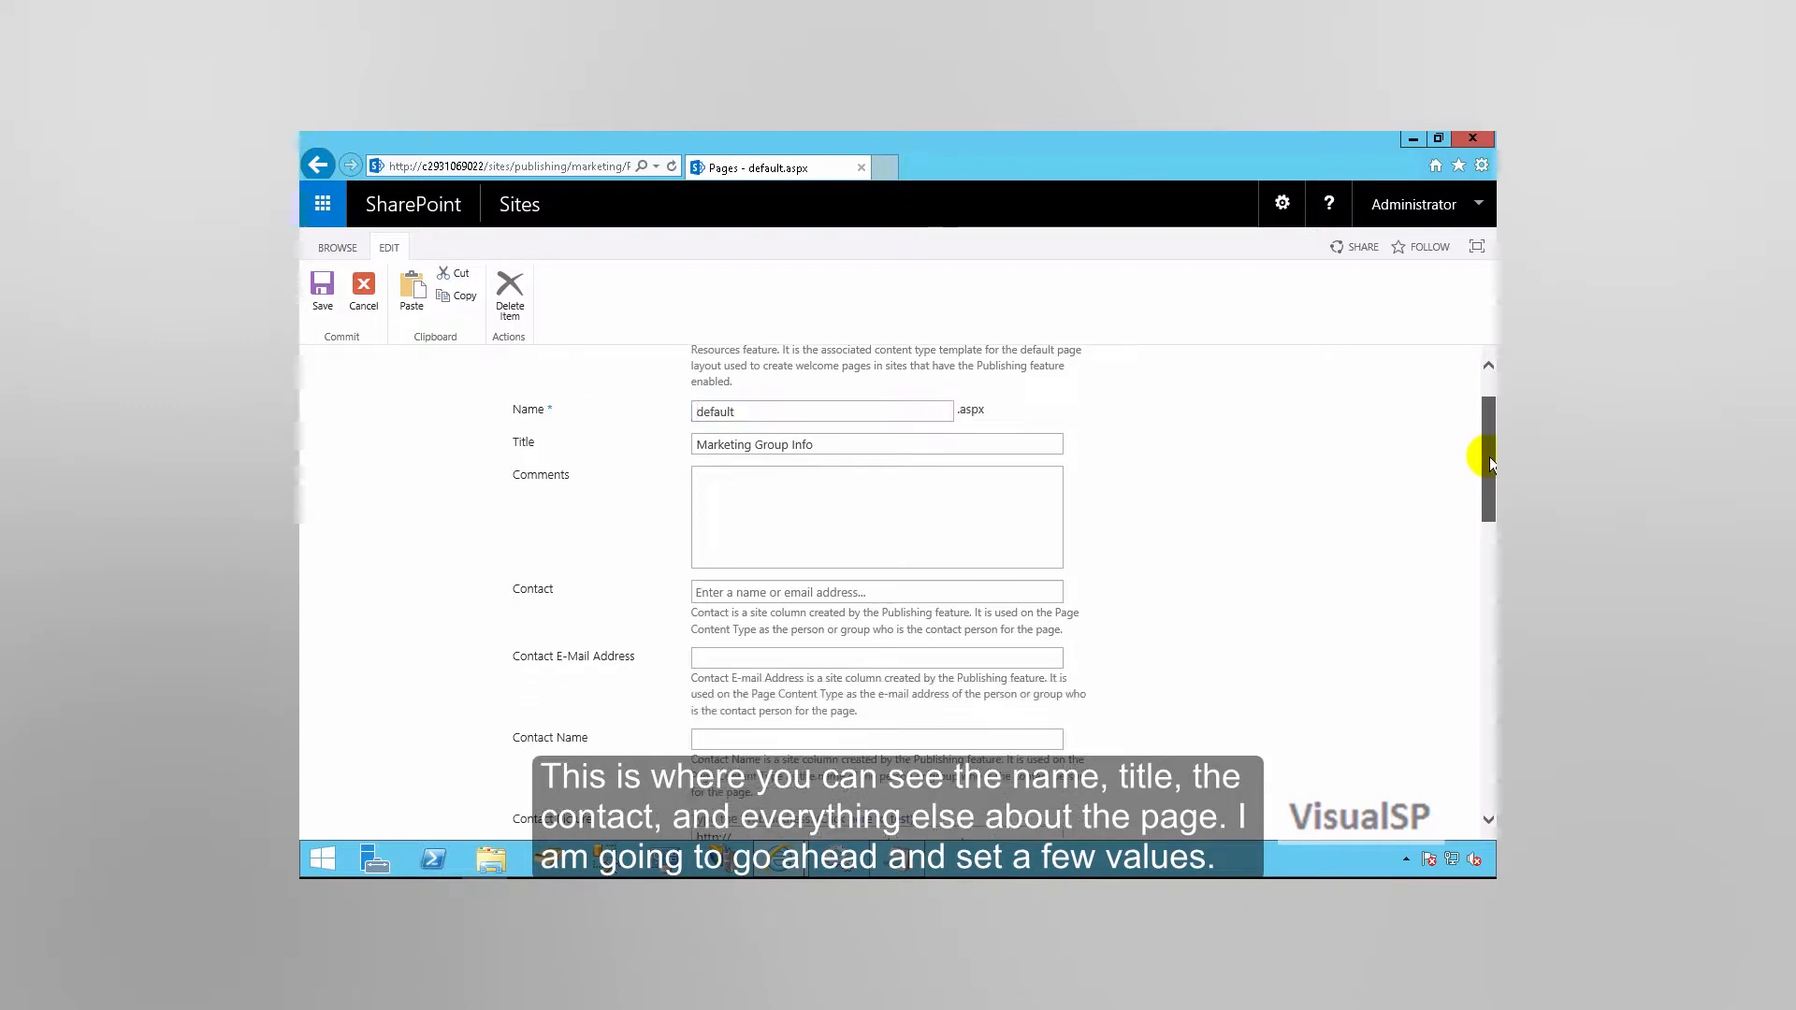
scroll(down, 3)
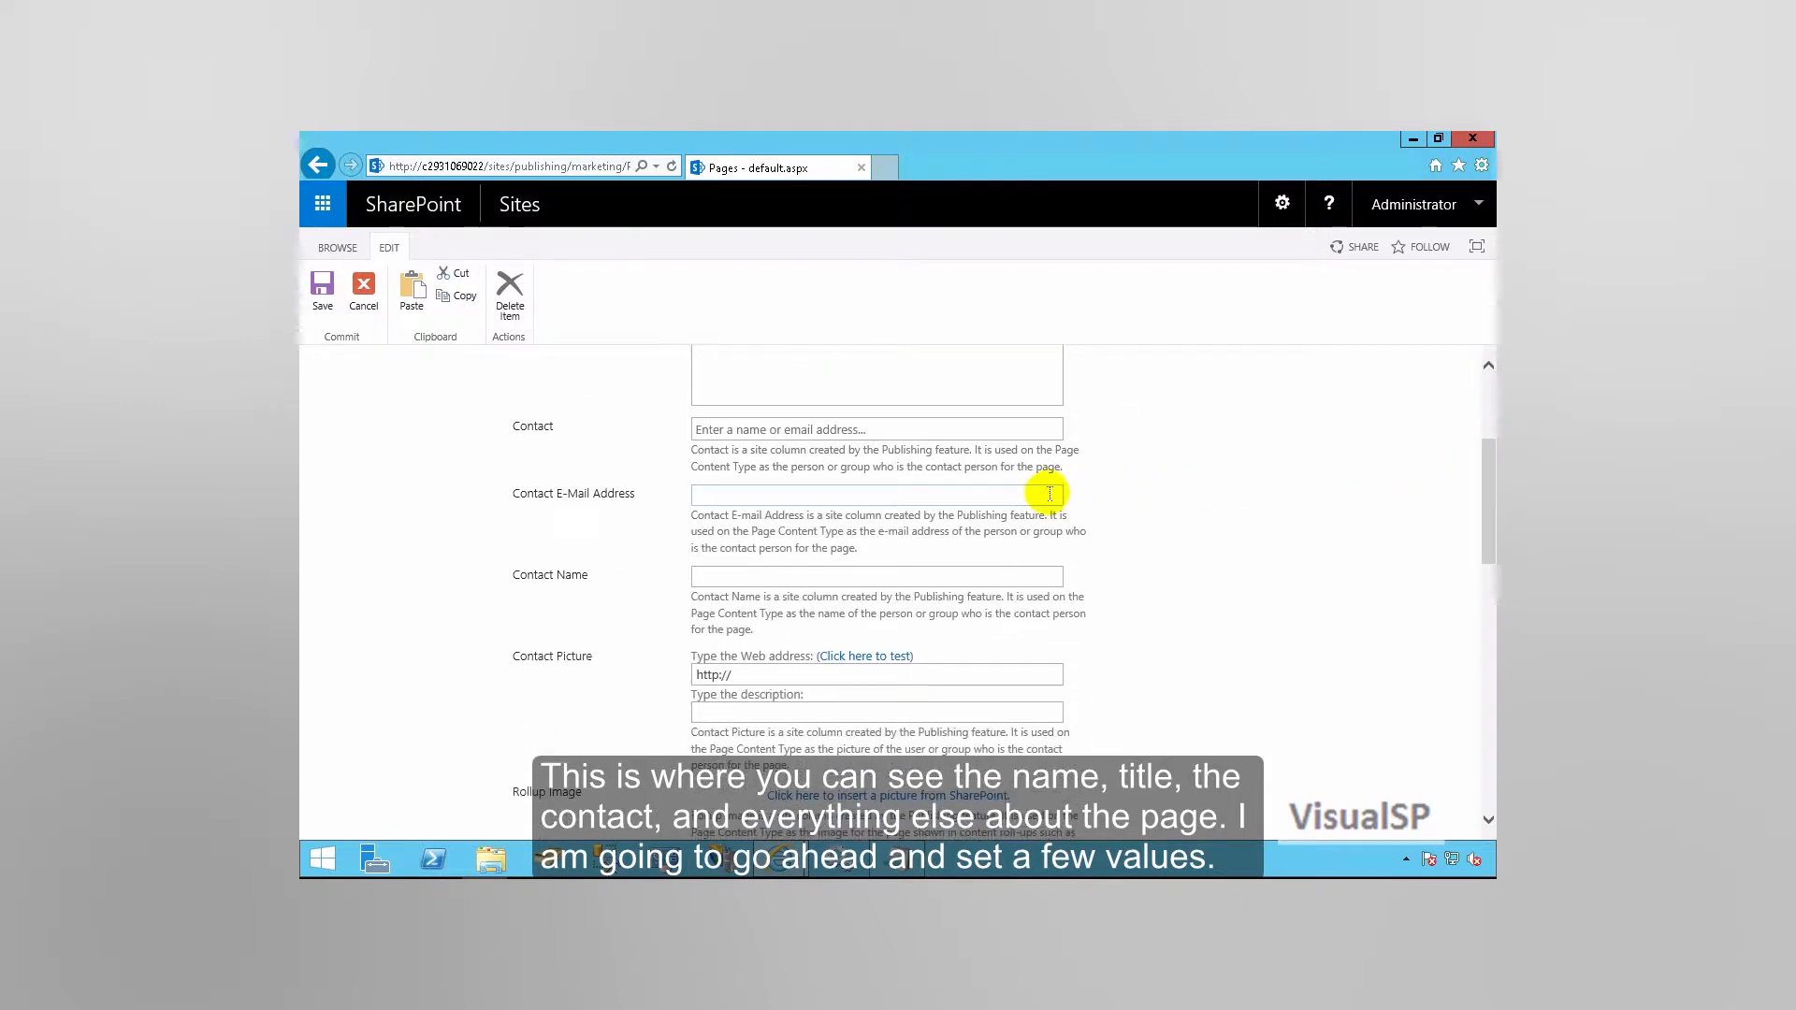
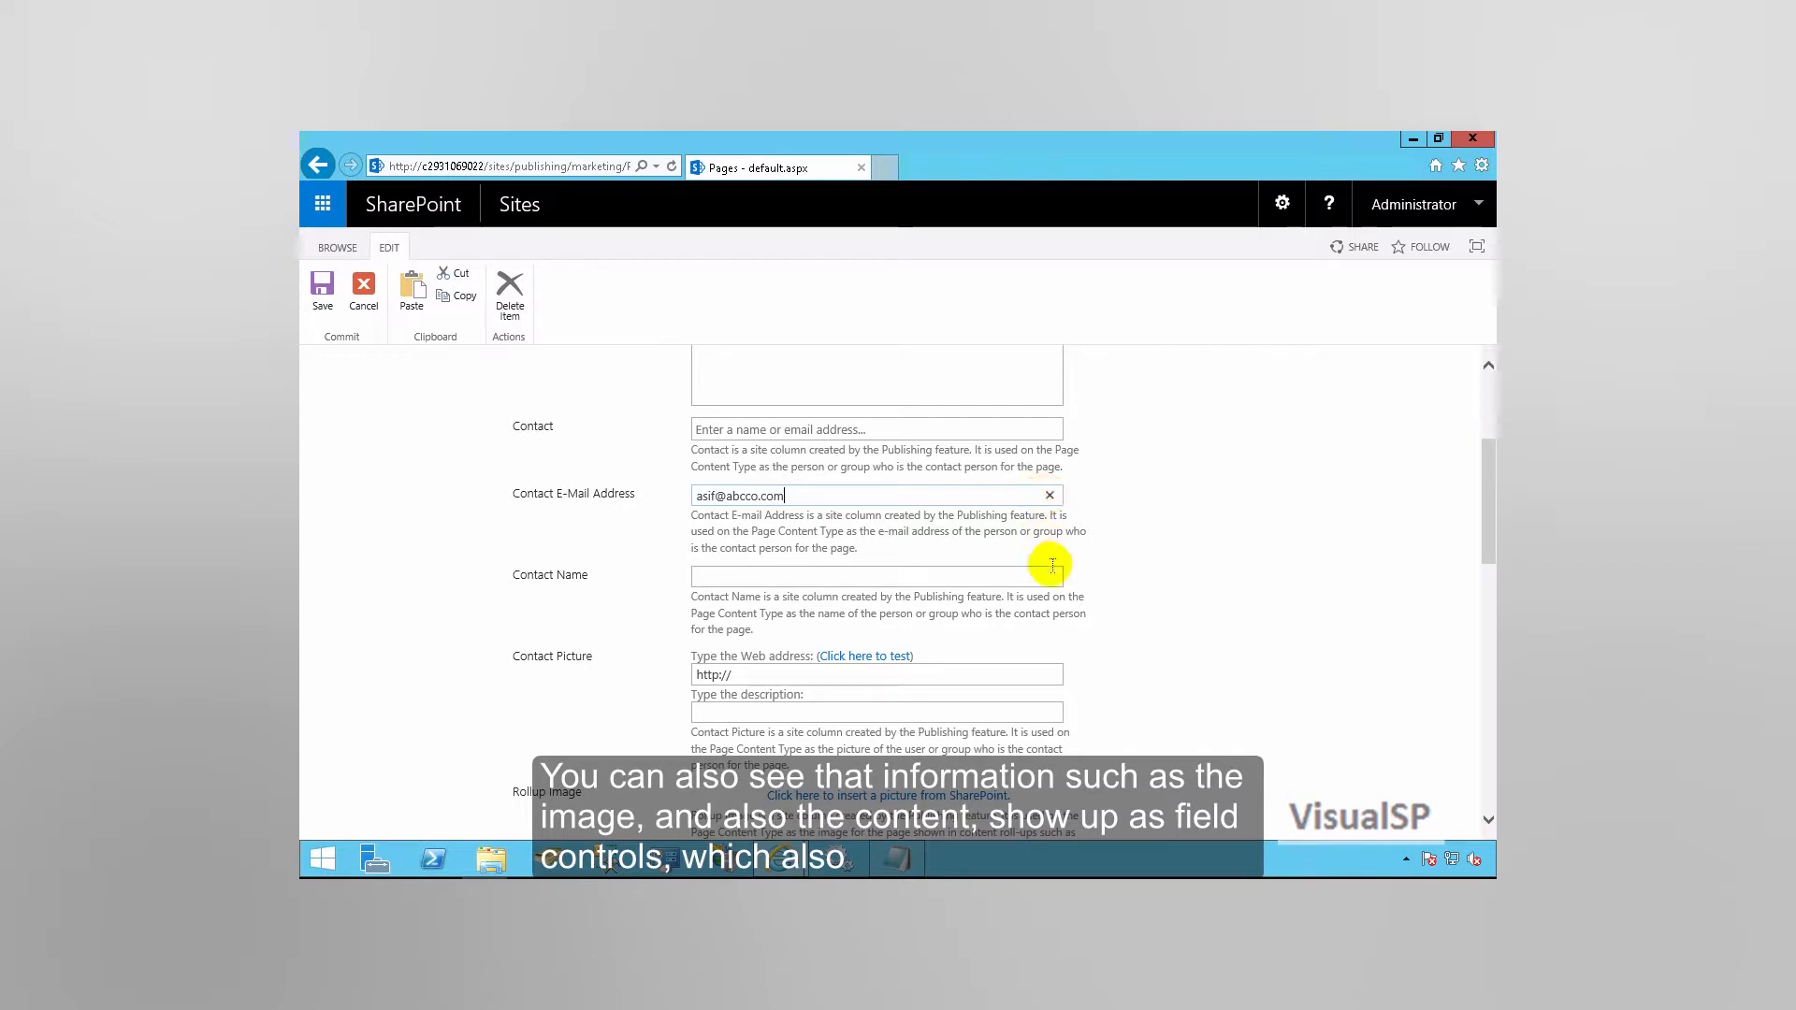
click(876, 574)
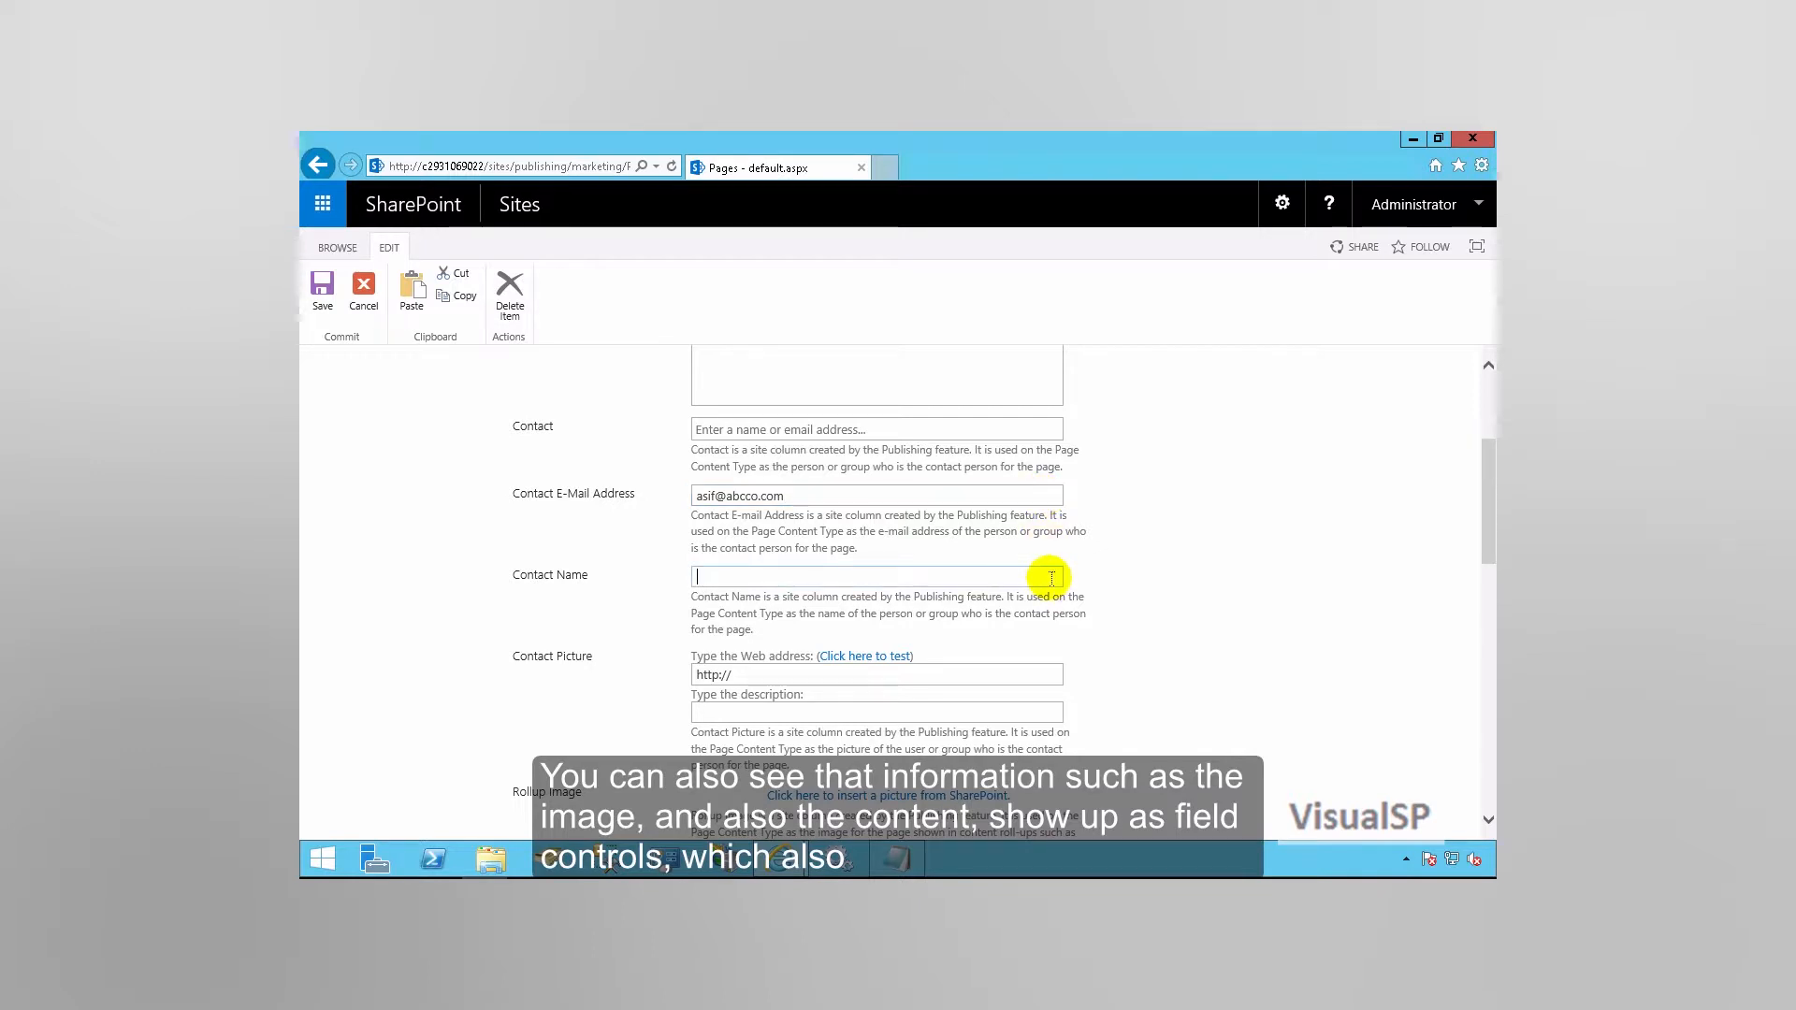
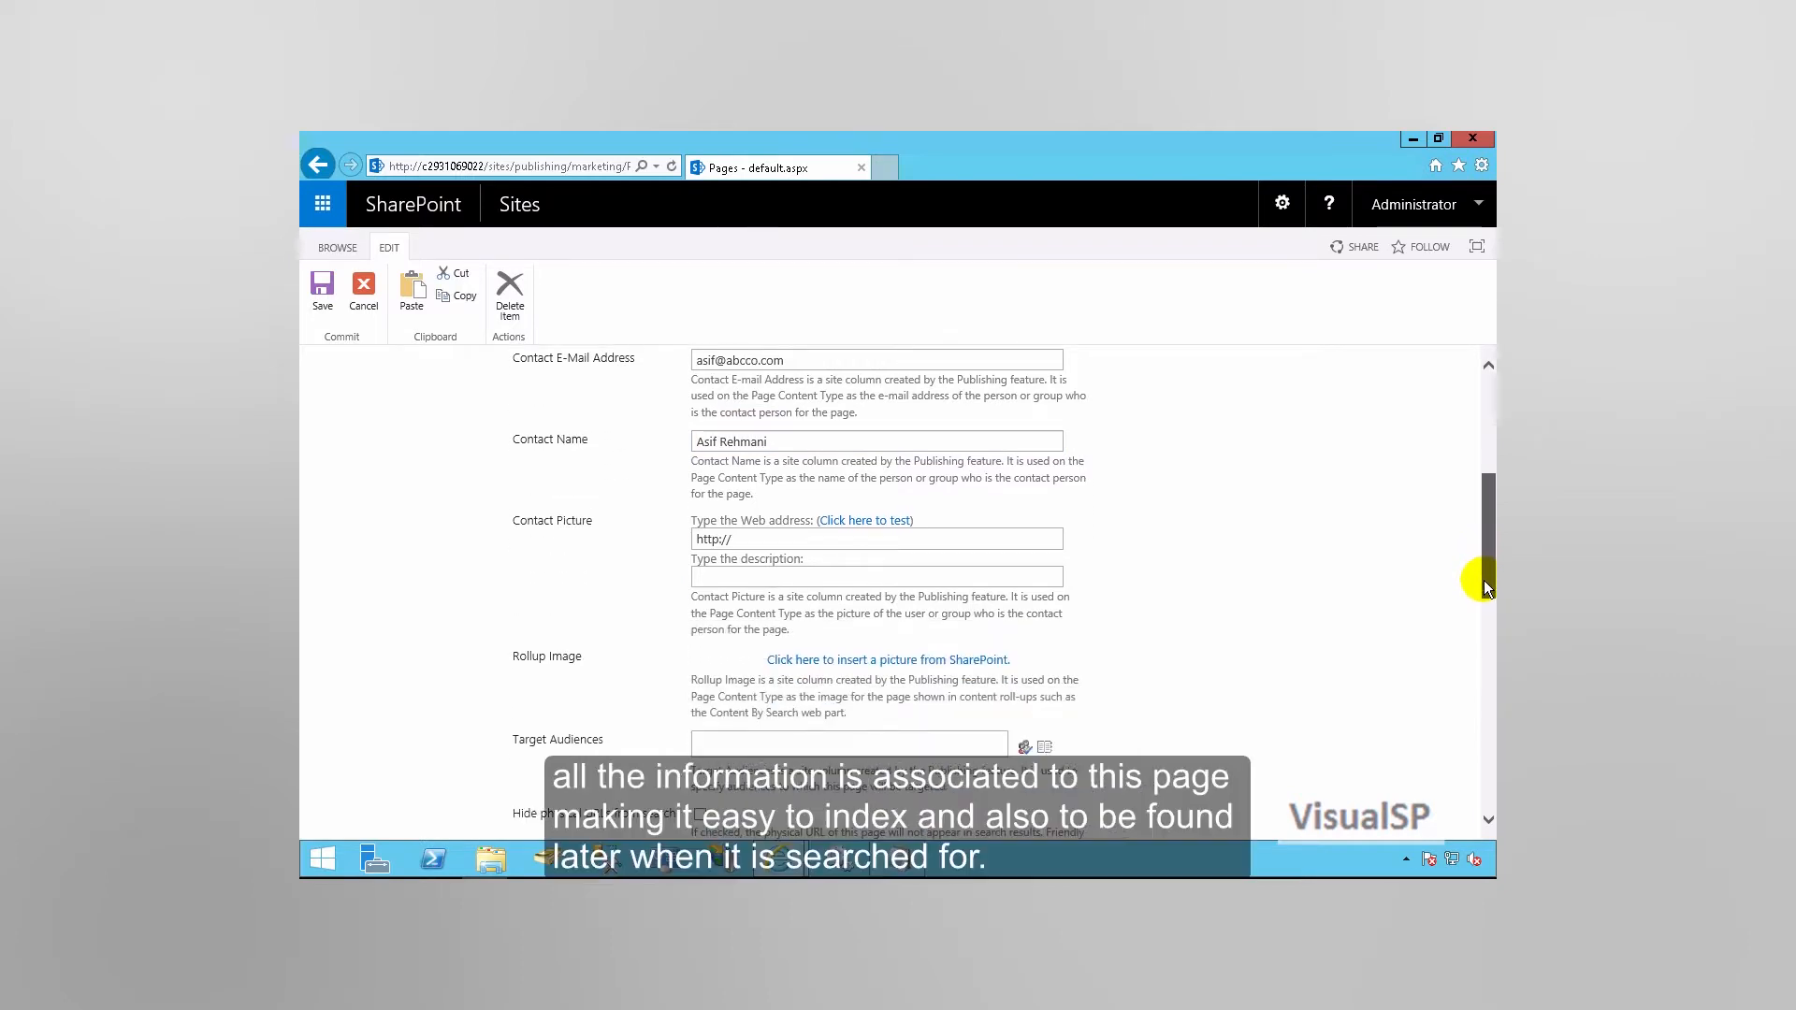
- Save the edited page properties, returning to the checked-out Marketing Group Info page
scroll(down, 3)
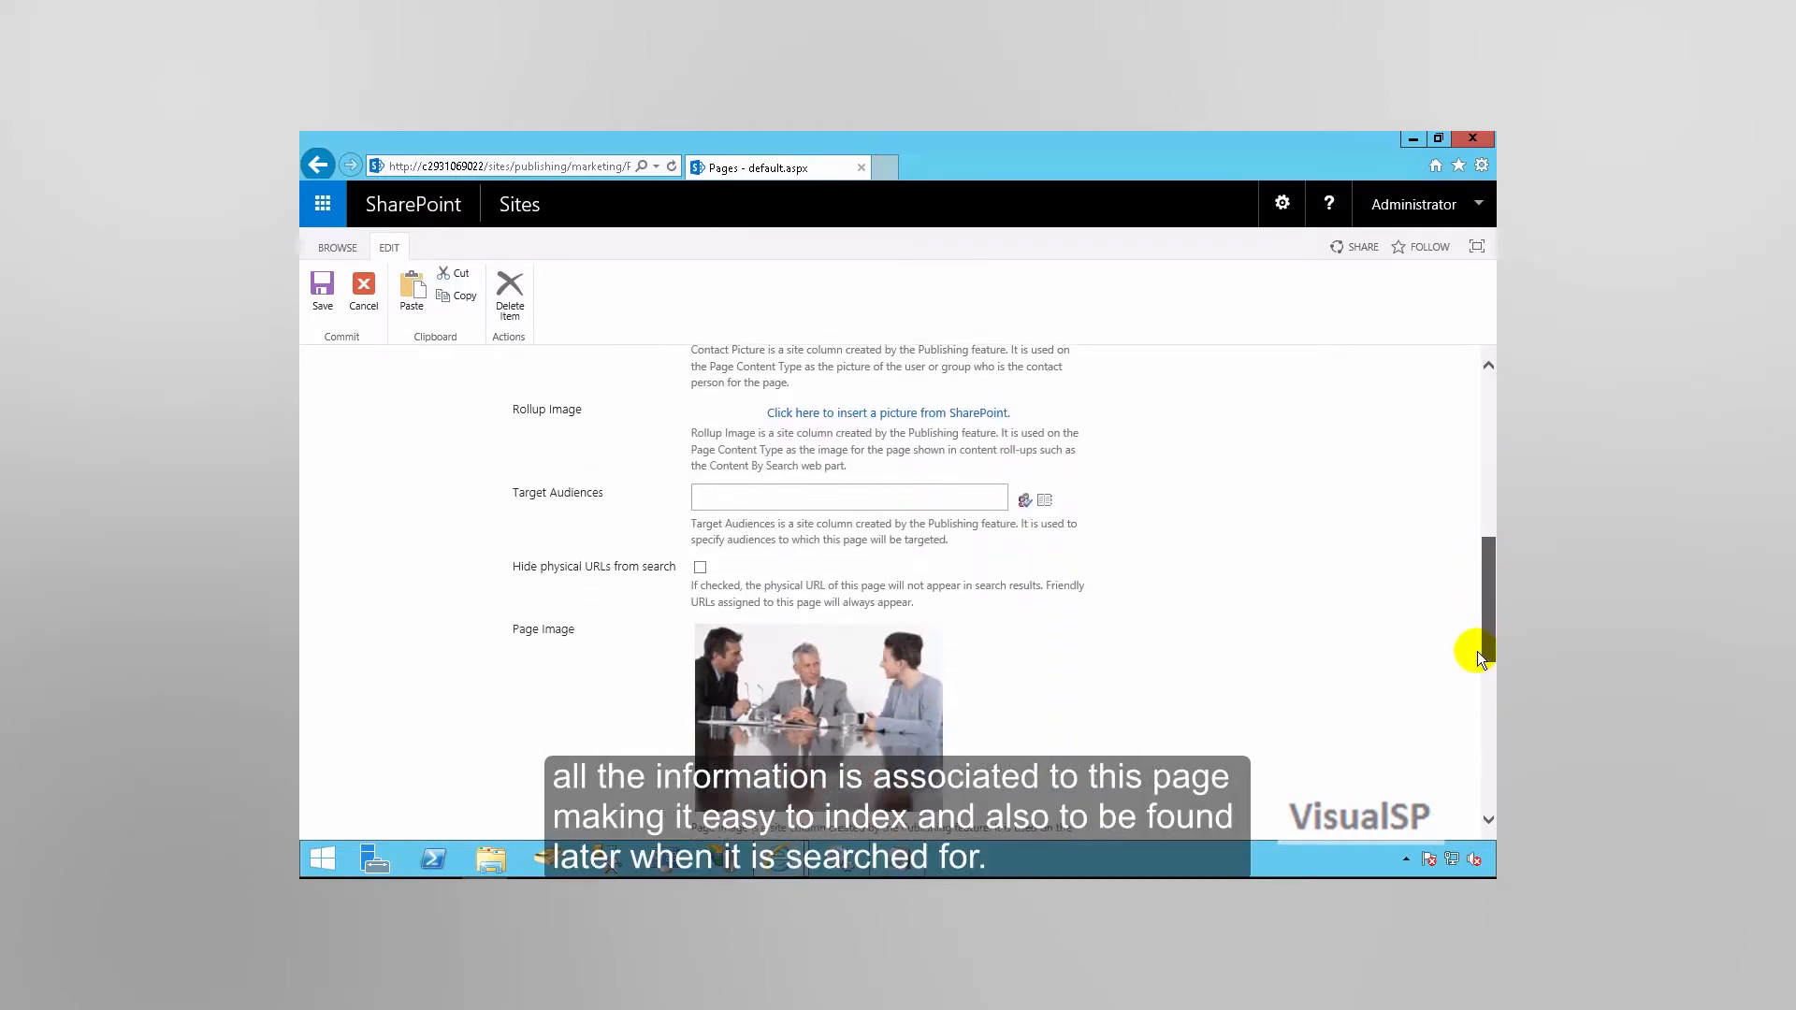
scroll(down, 3)
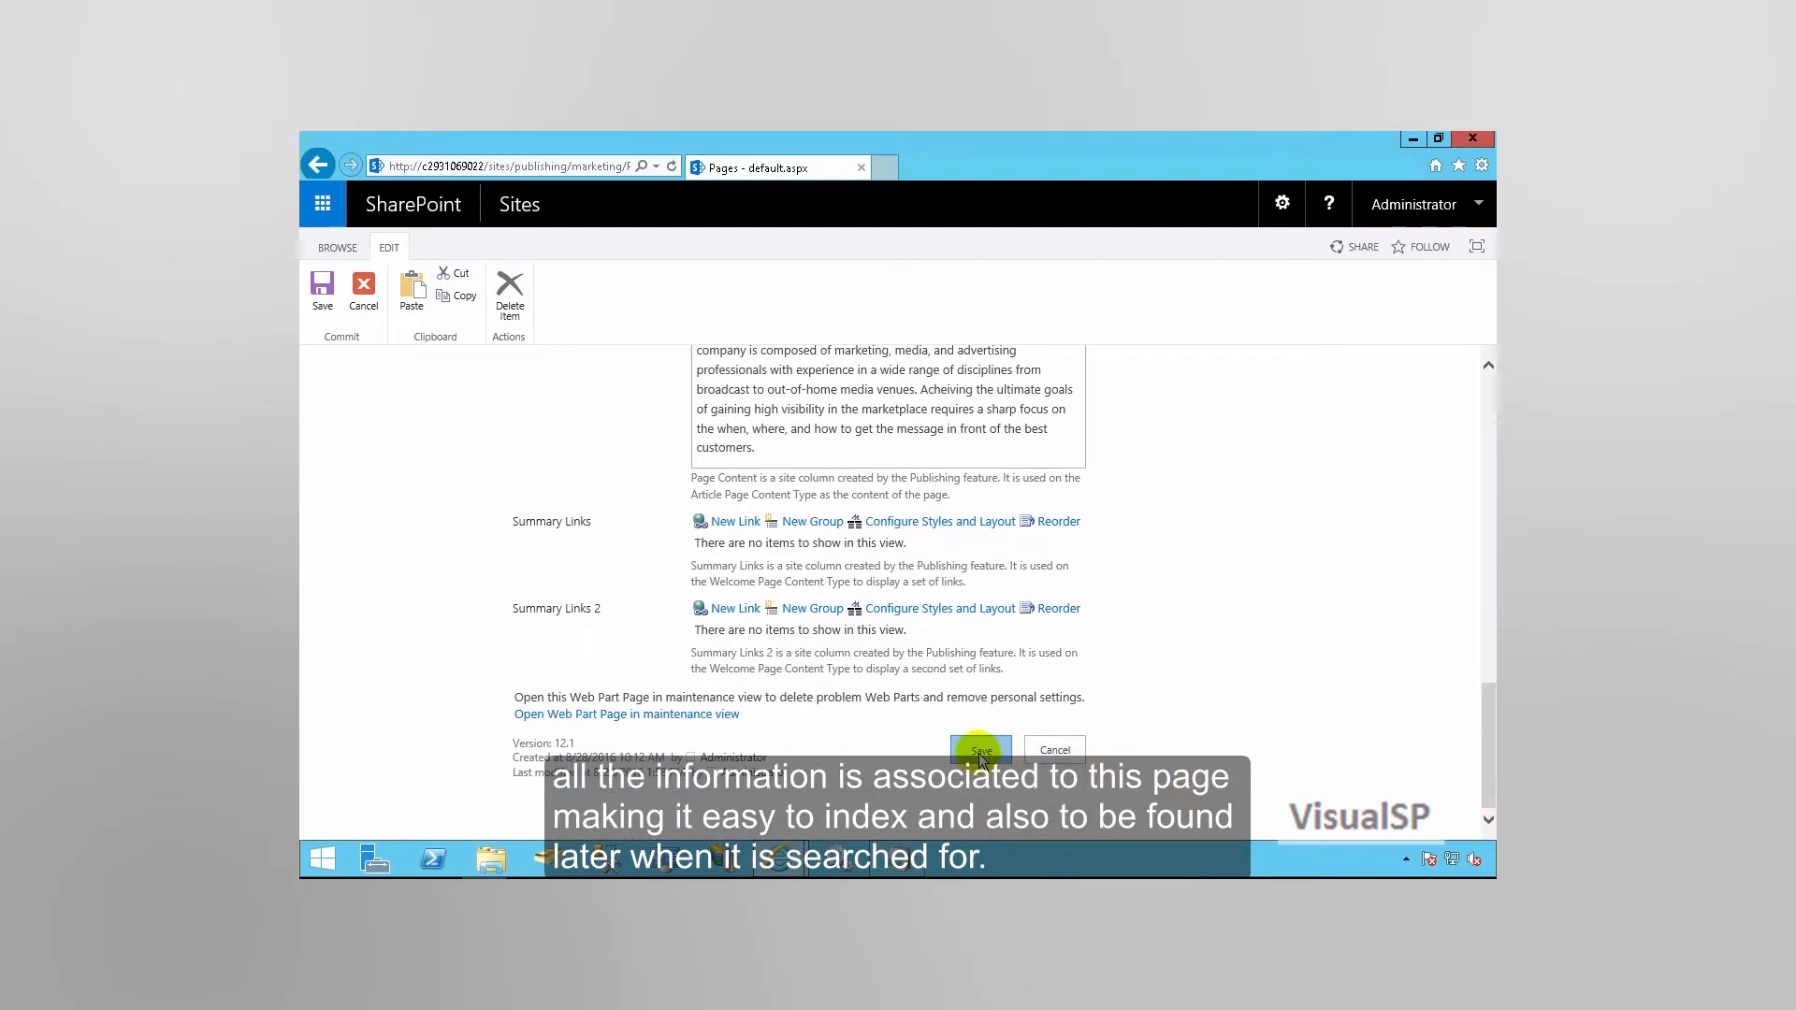
click(981, 752)
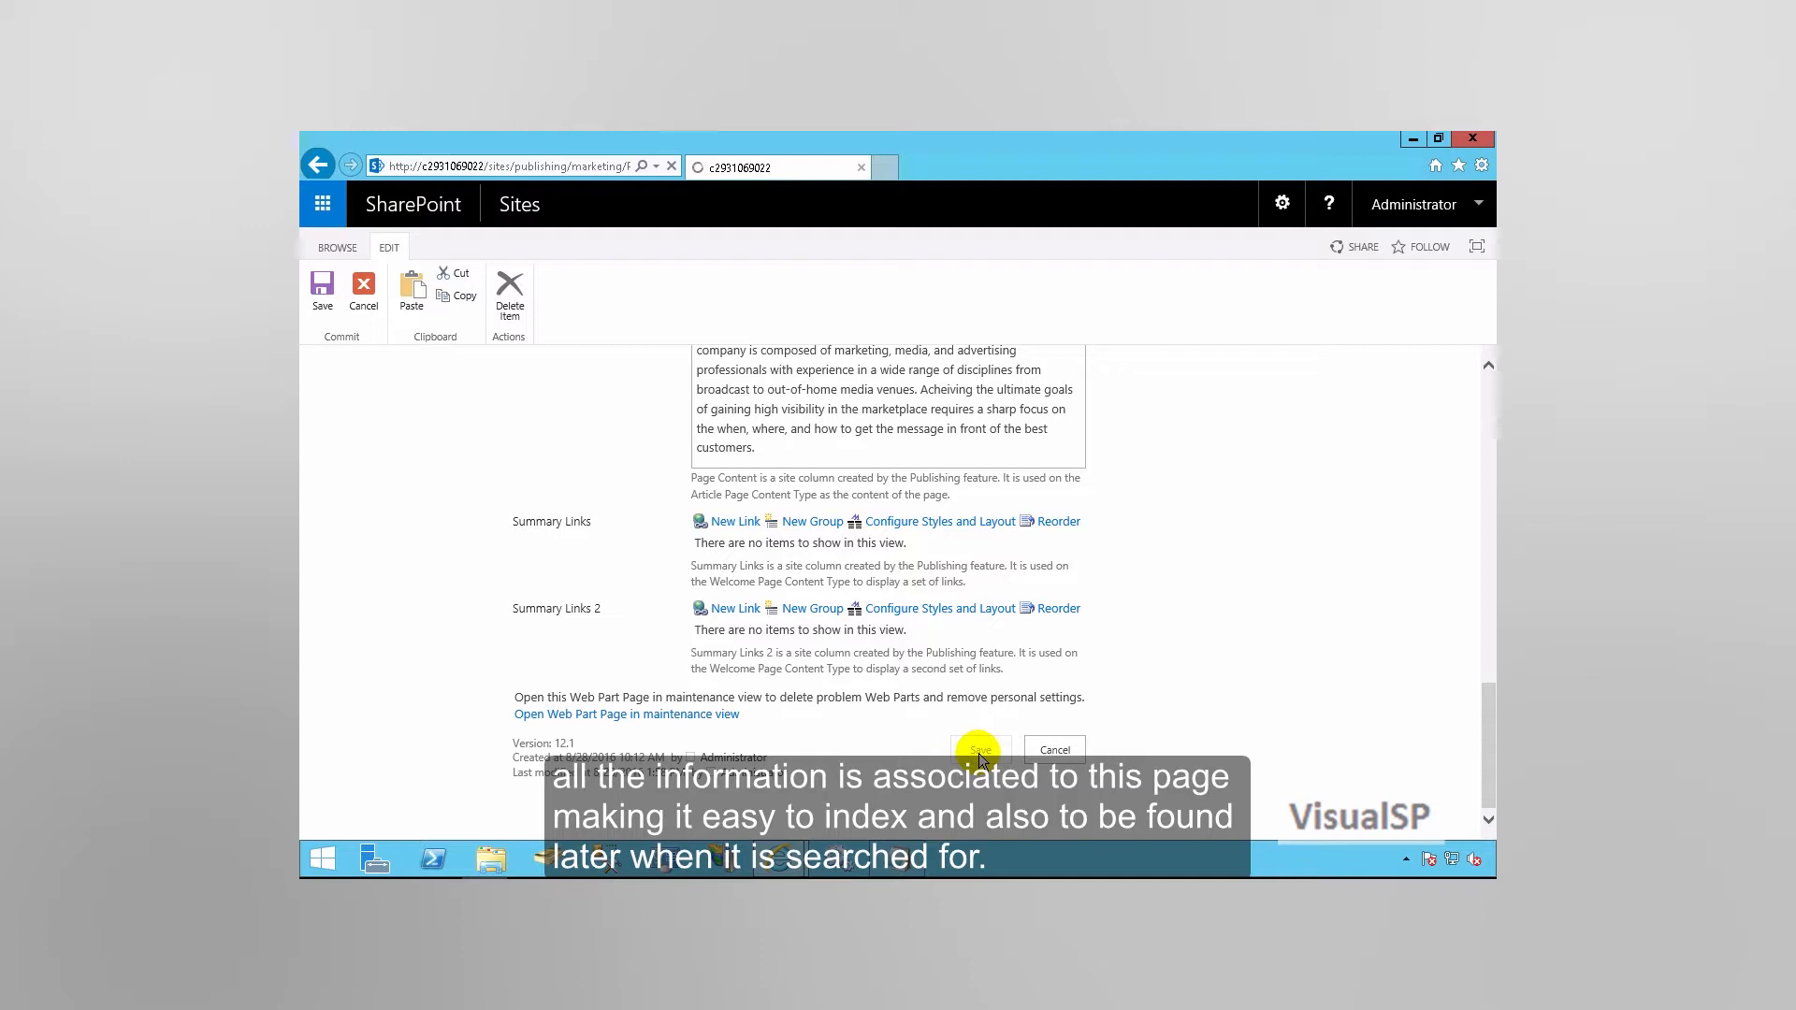
click(979, 750)
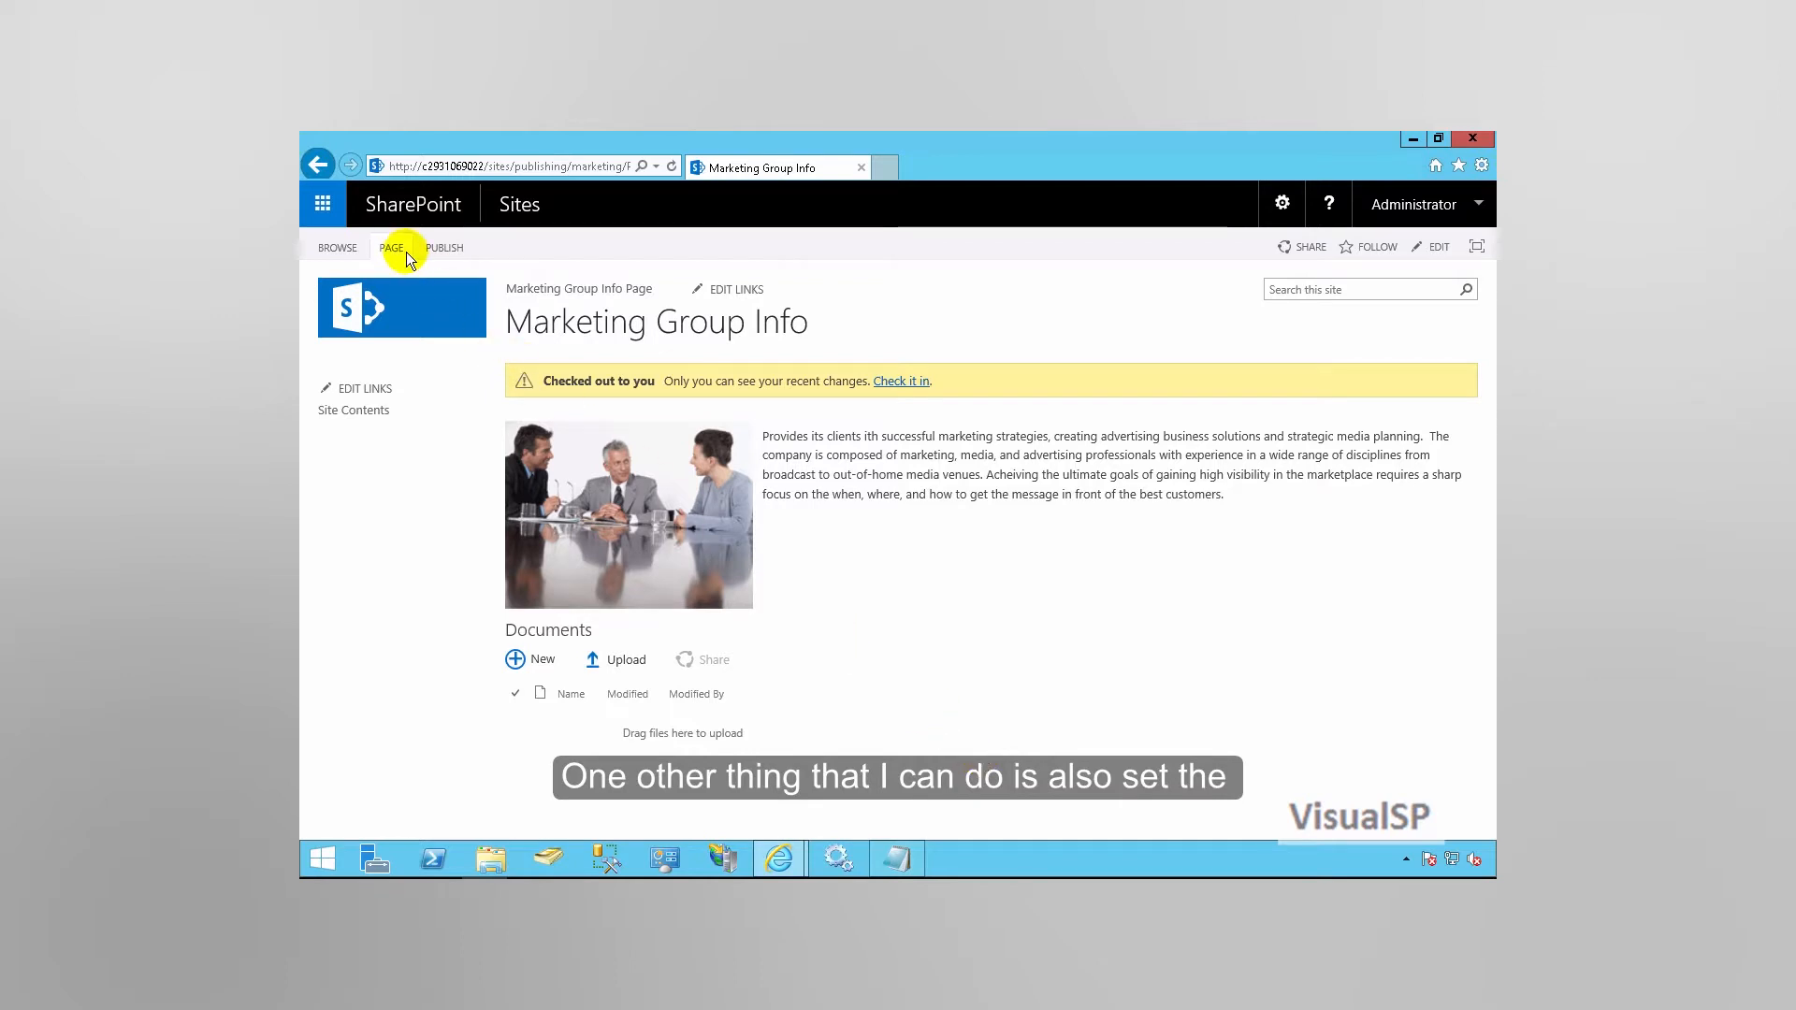
- Expand the Page tab's Edit Properties options to reach Edit SEO Properties
click(391, 247)
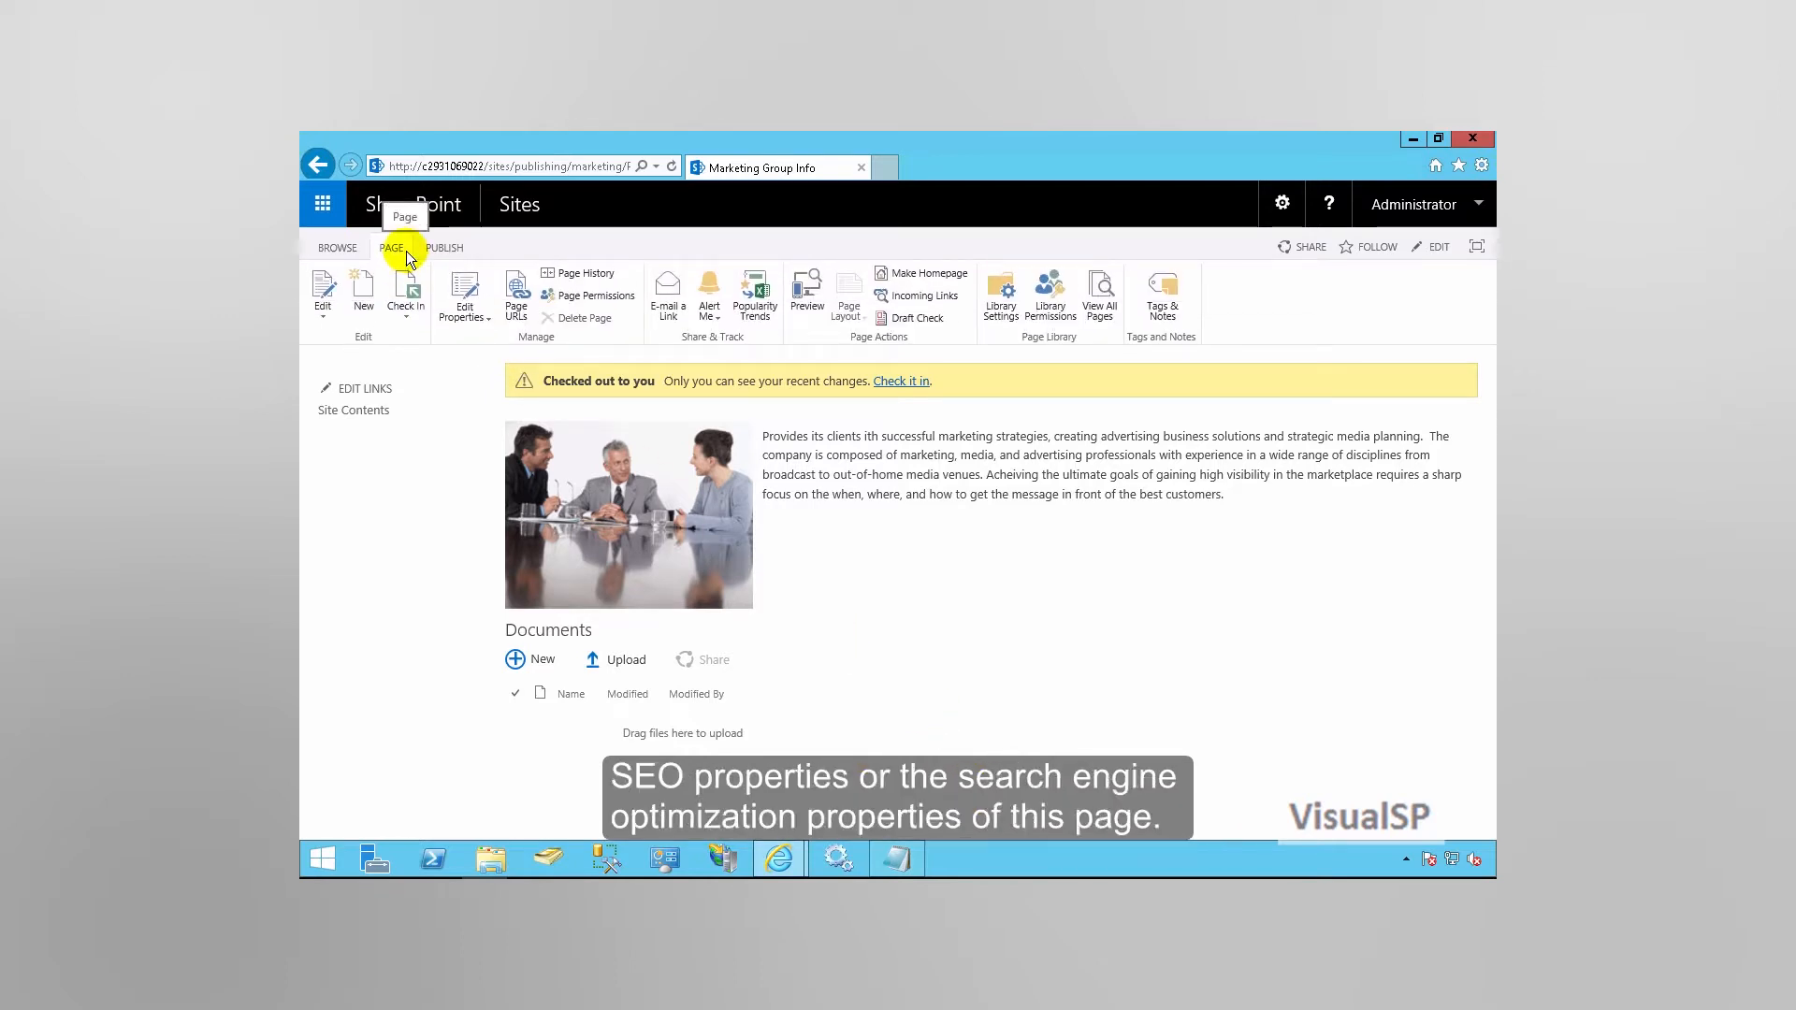
mouse_move(464, 297)
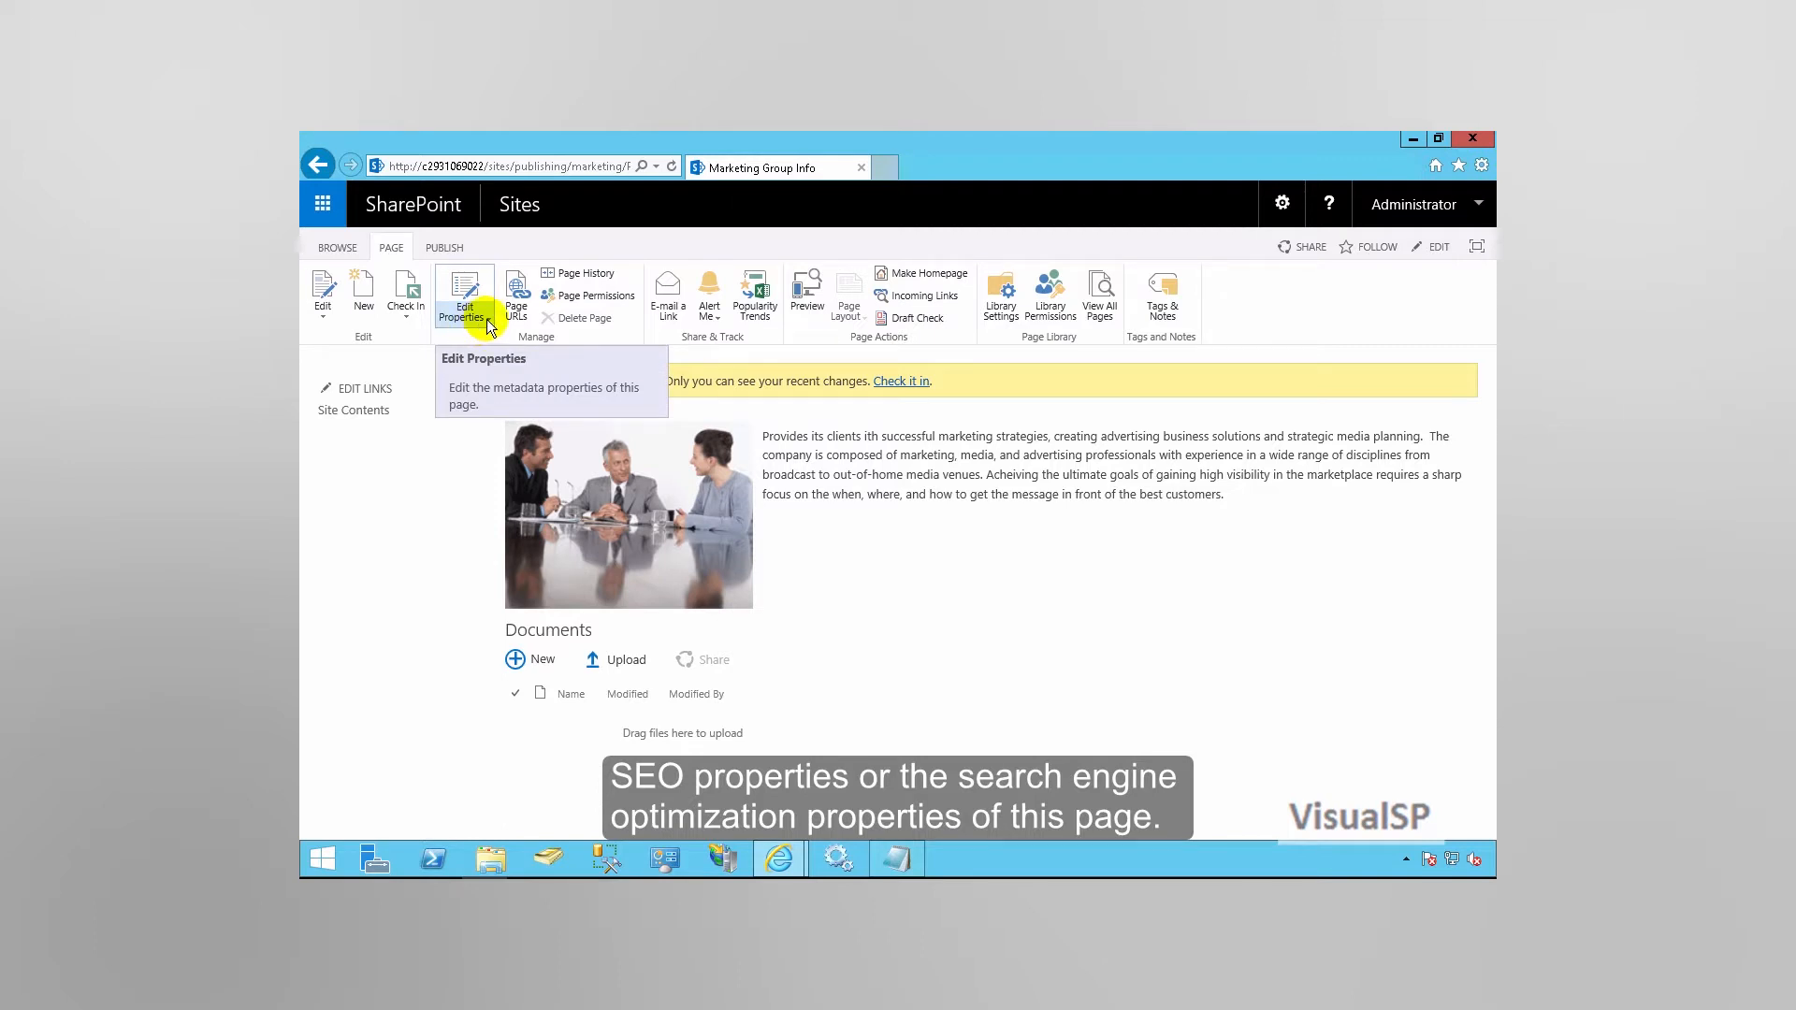
click(464, 303)
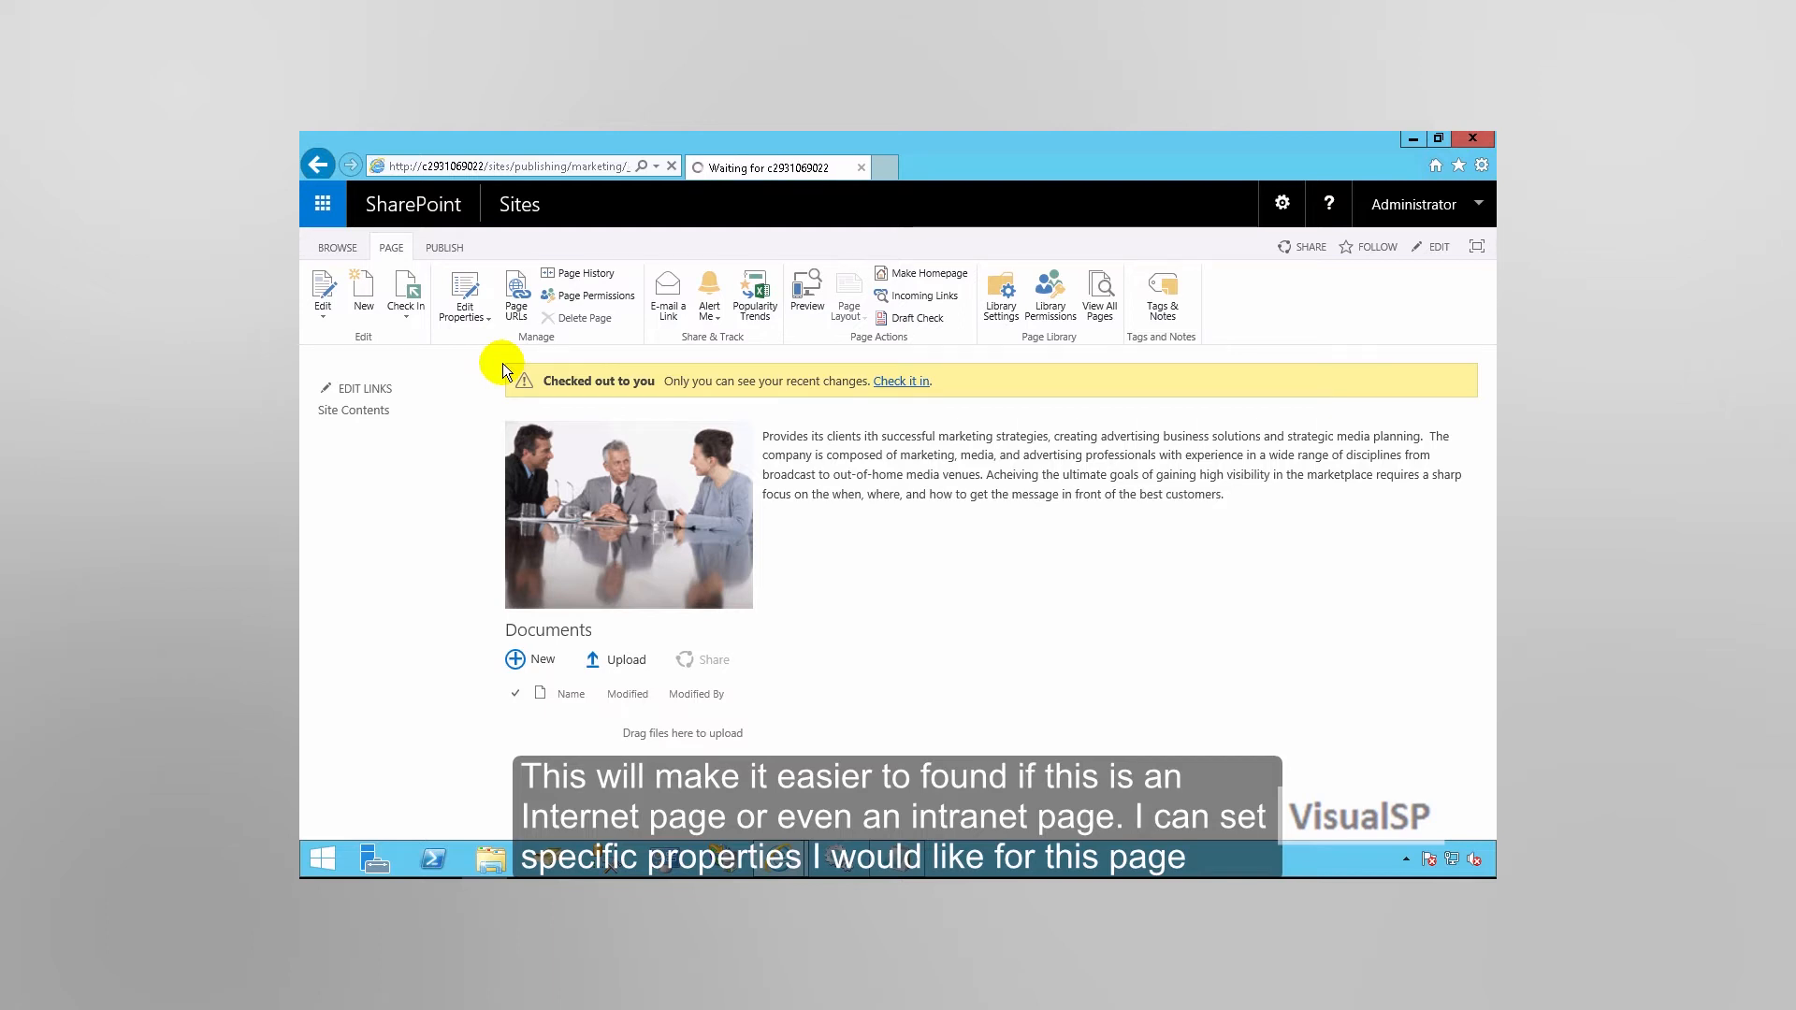
- Set browser title 'Marketing Information', a company meta description, and keywords 'media, advertising, marketing'
click(462, 296)
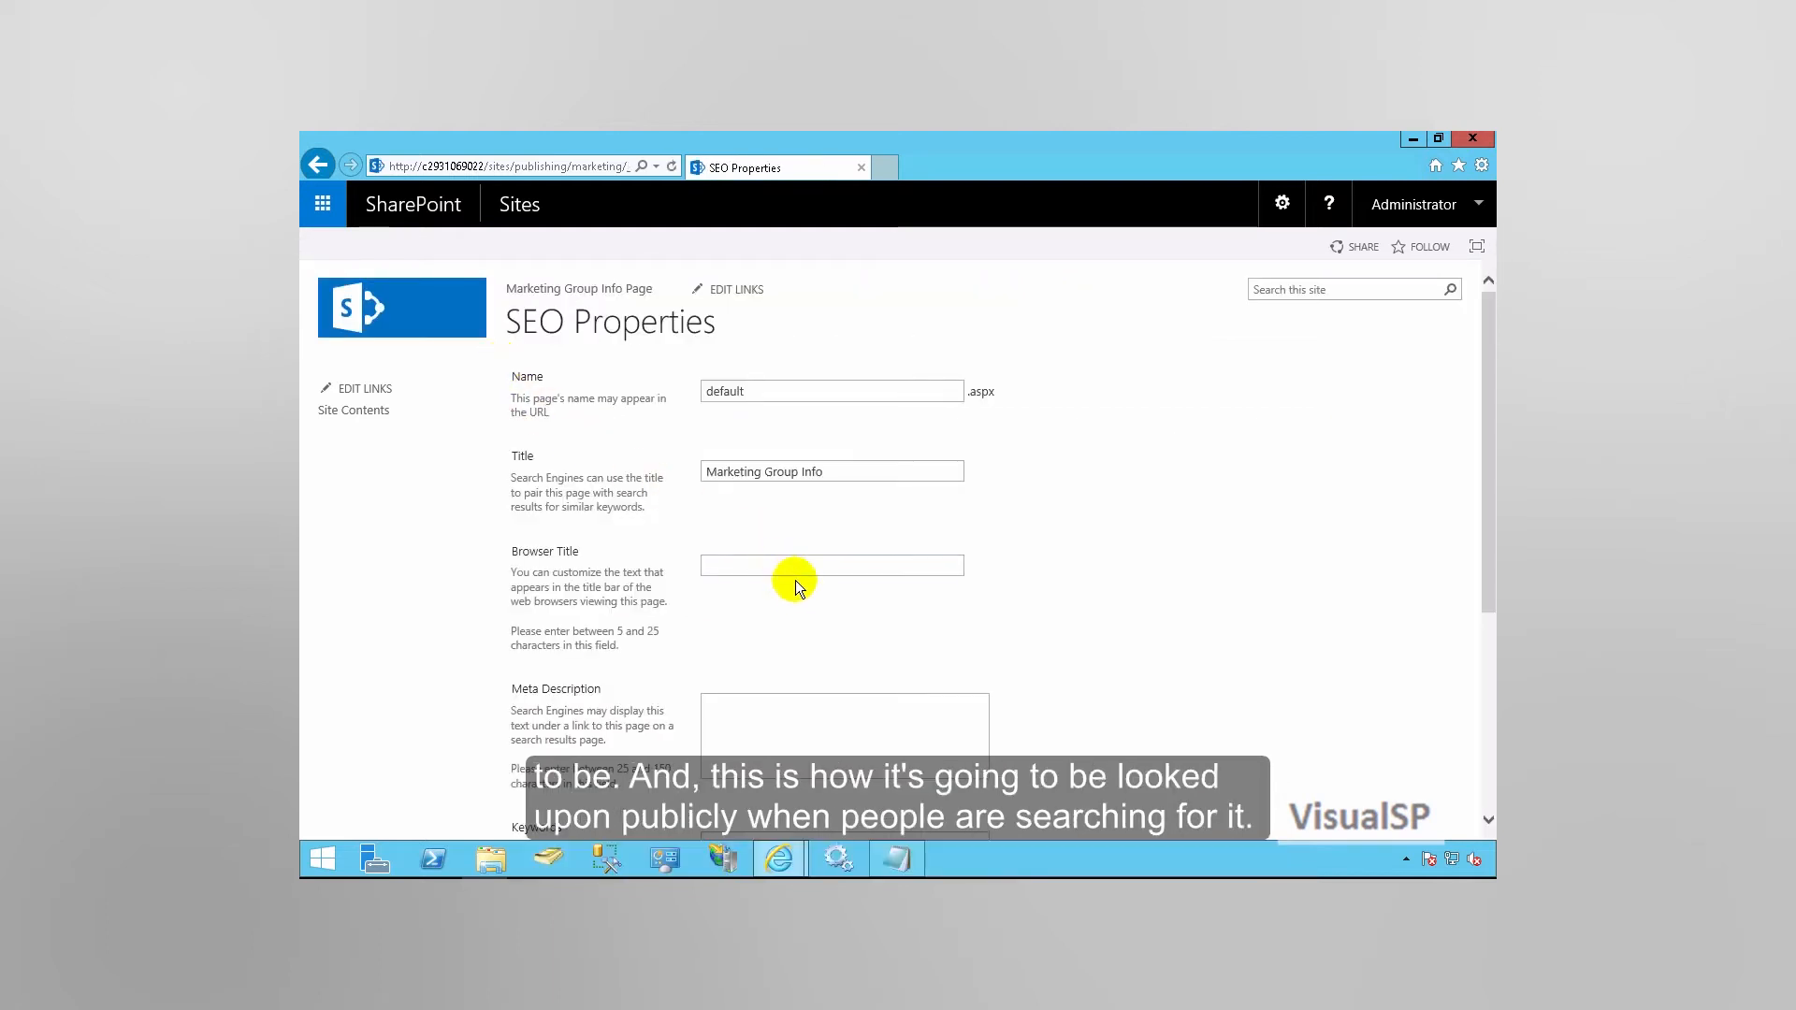
text(Marketing Information)
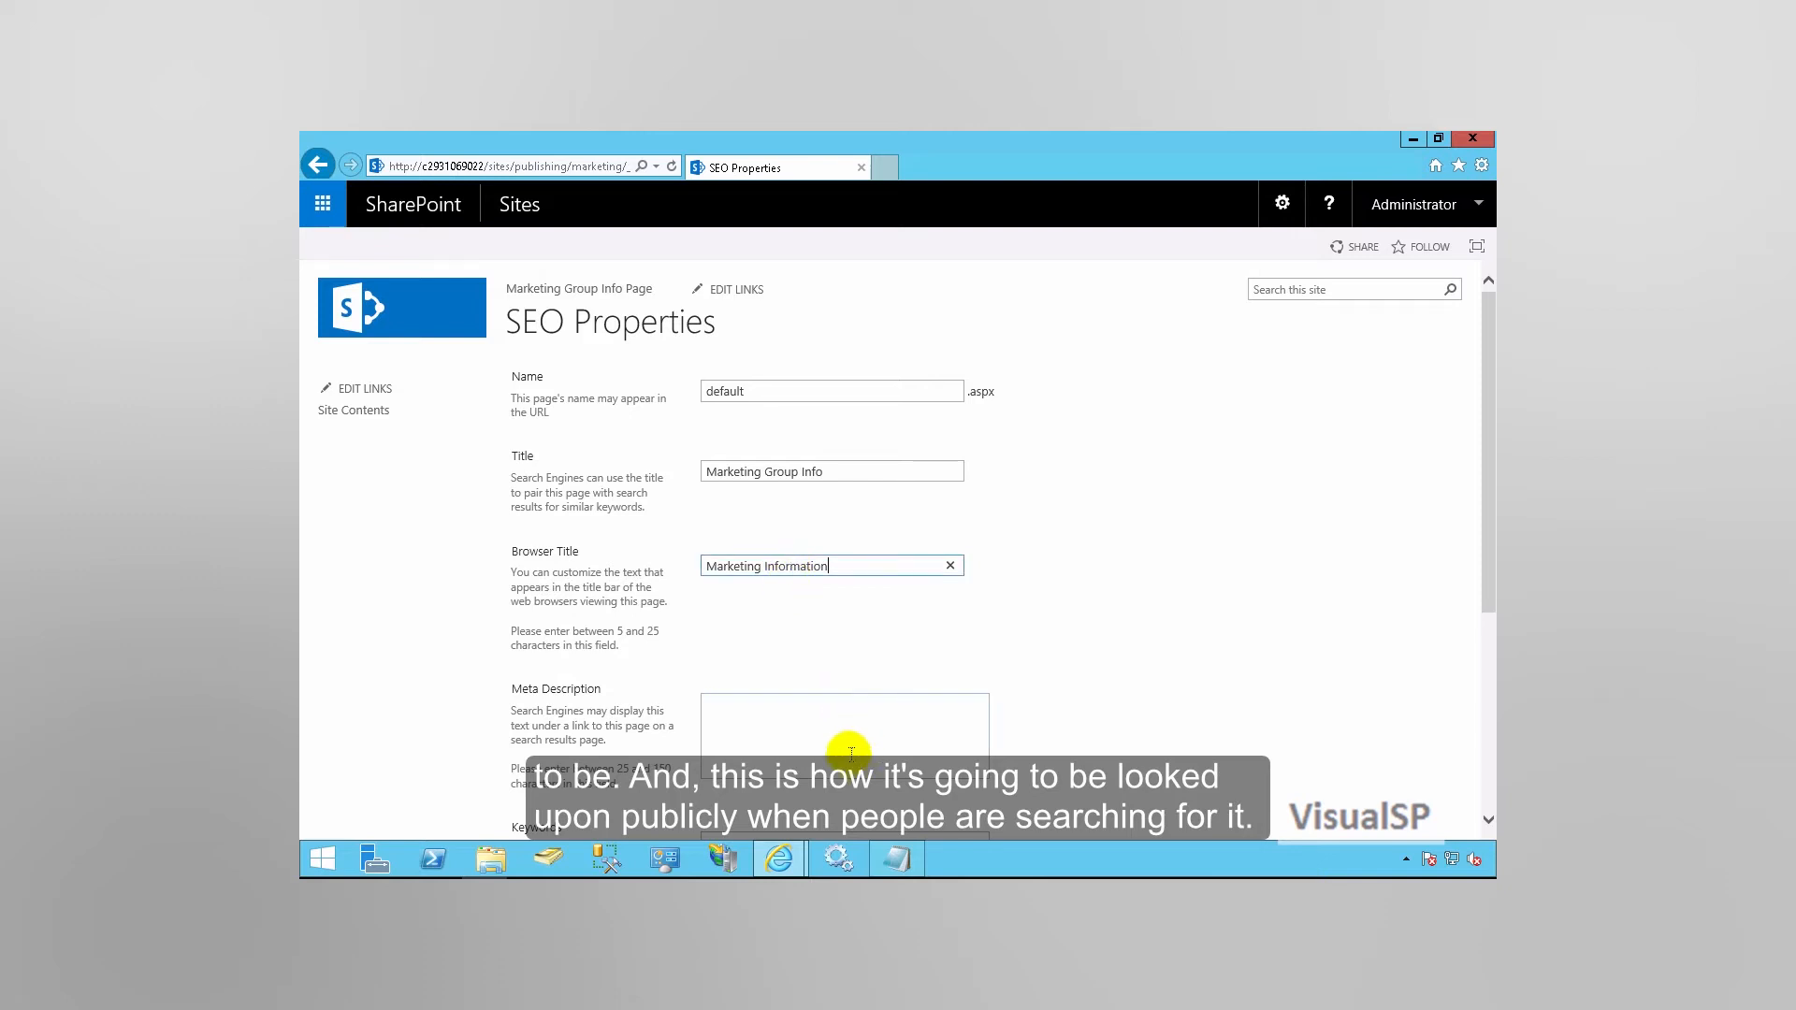
text(The company is composed of marketing, media, and advertising professionals with experience in a wide range of disciplines from broadcast to out-of-home media venues.)
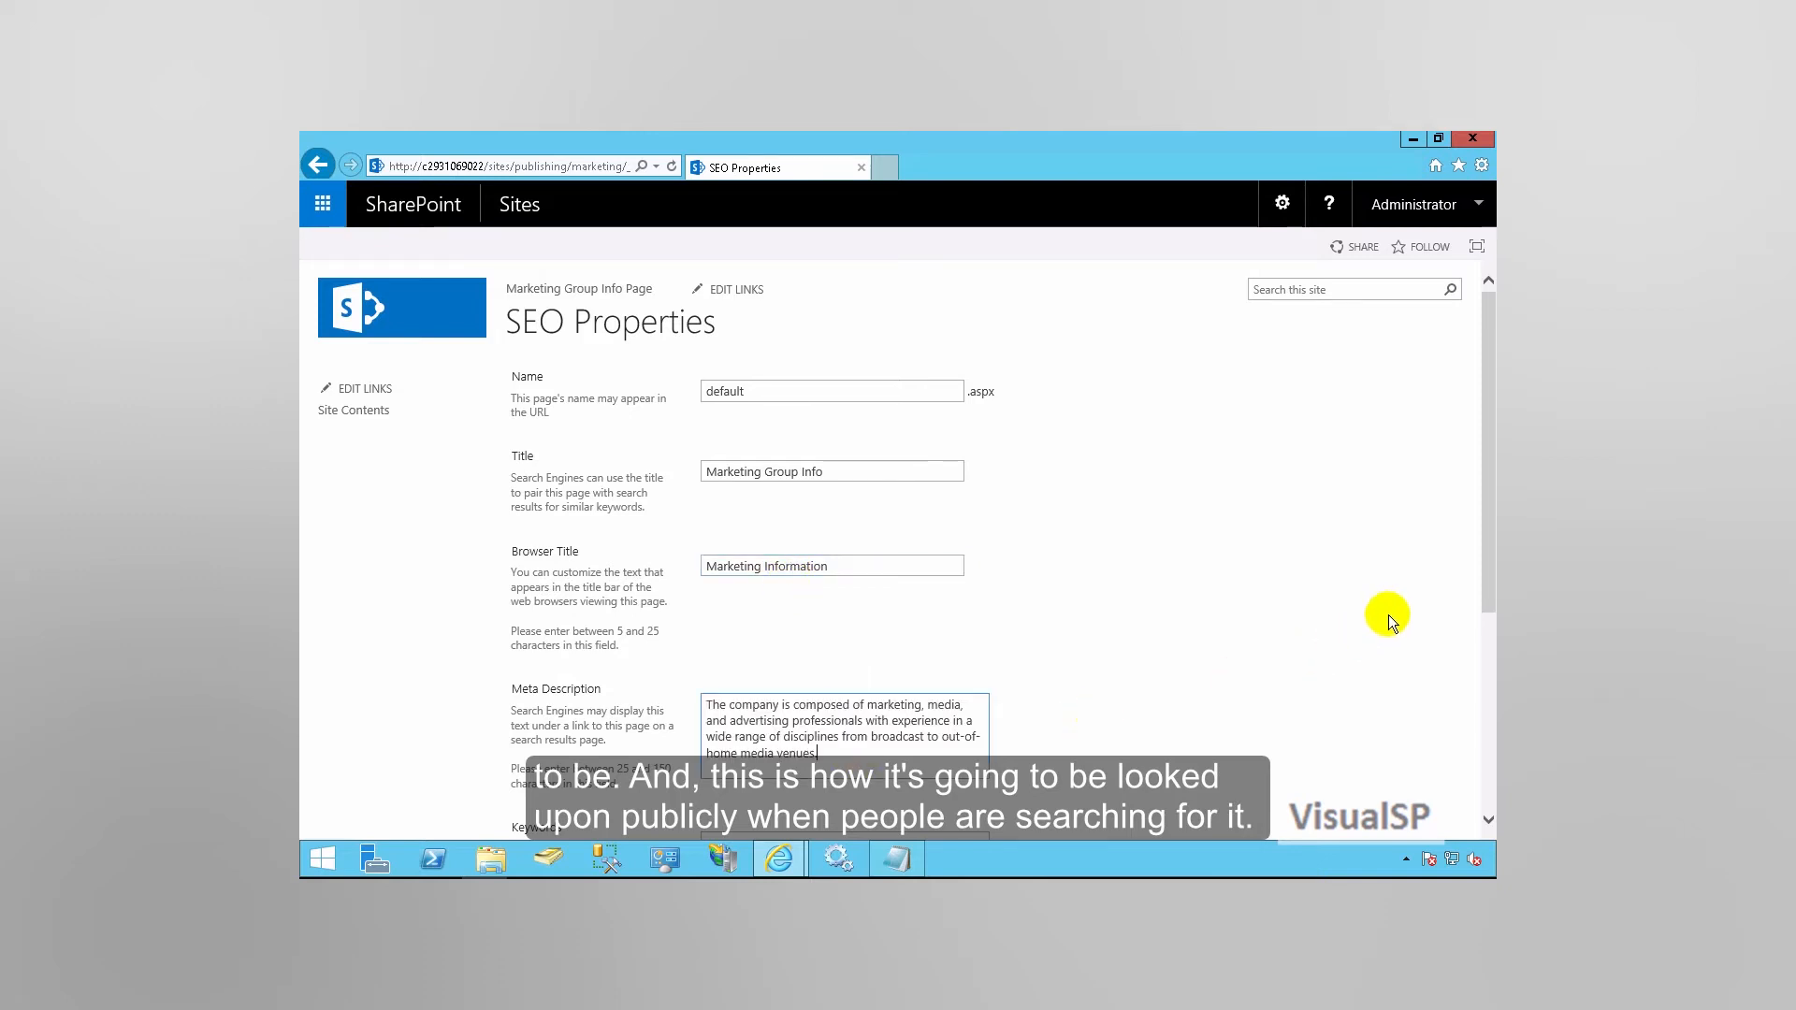
scroll(down, 3)
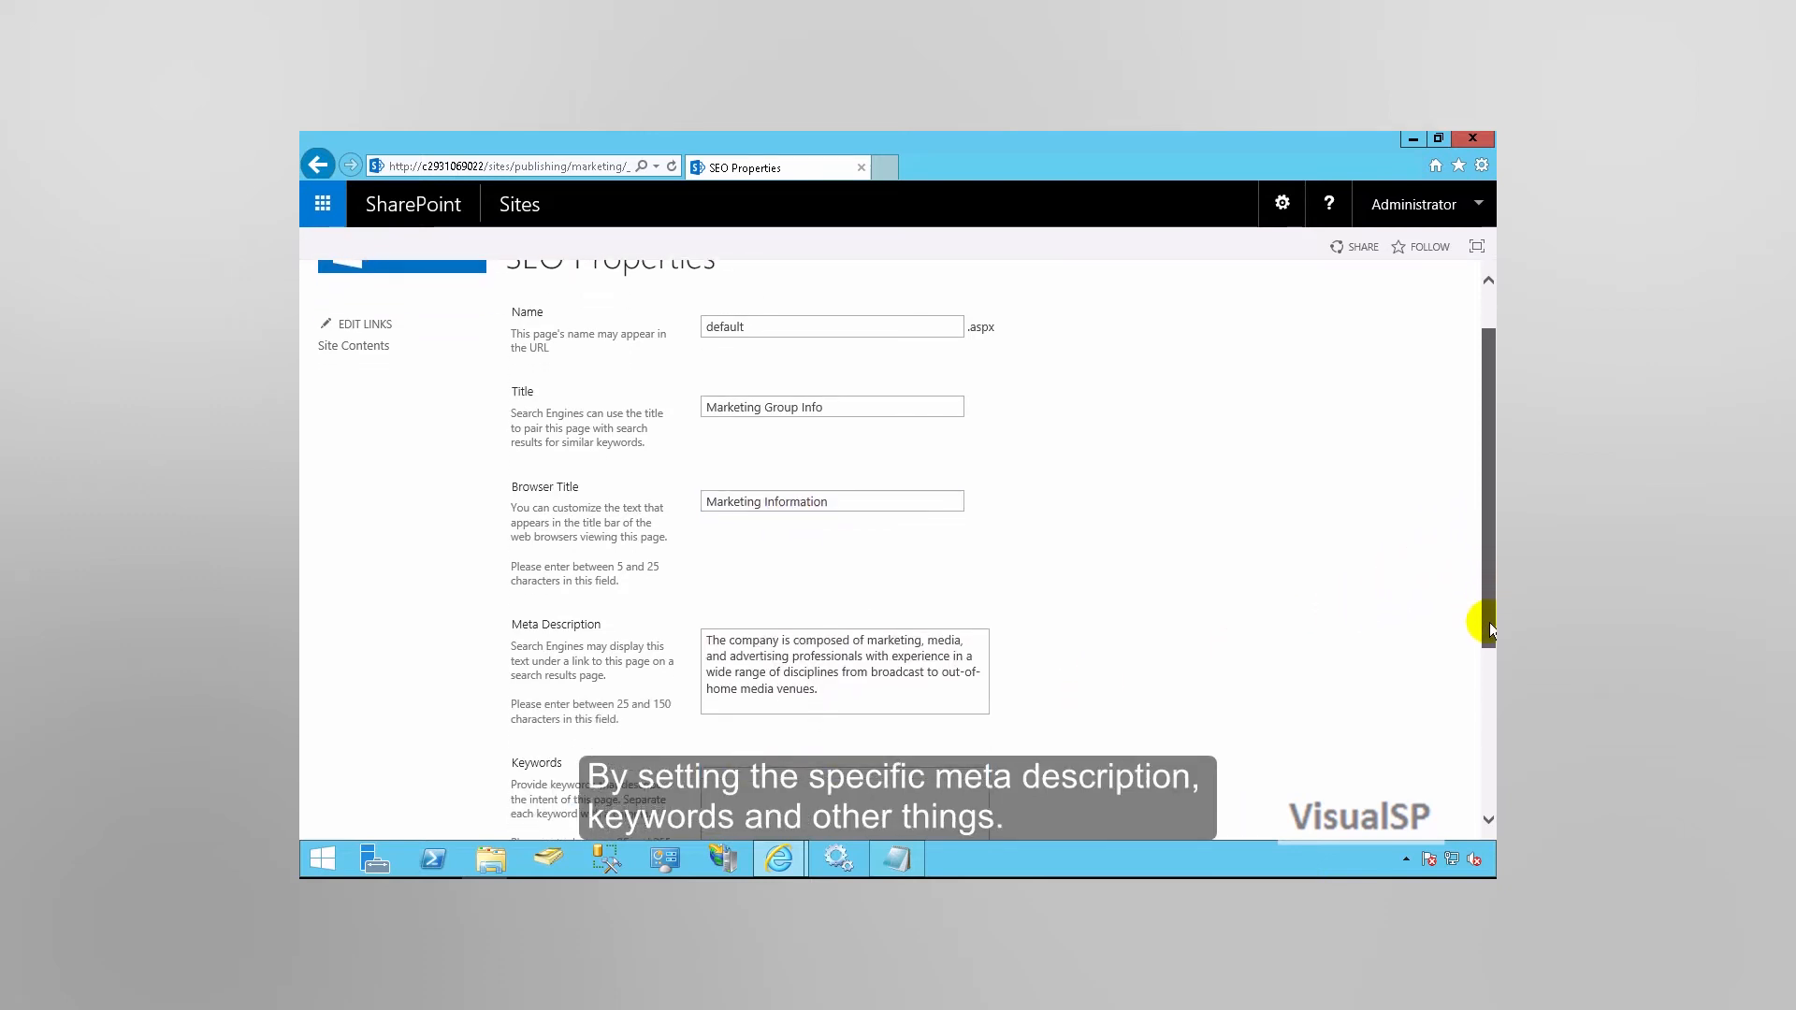
scroll(down, 3)
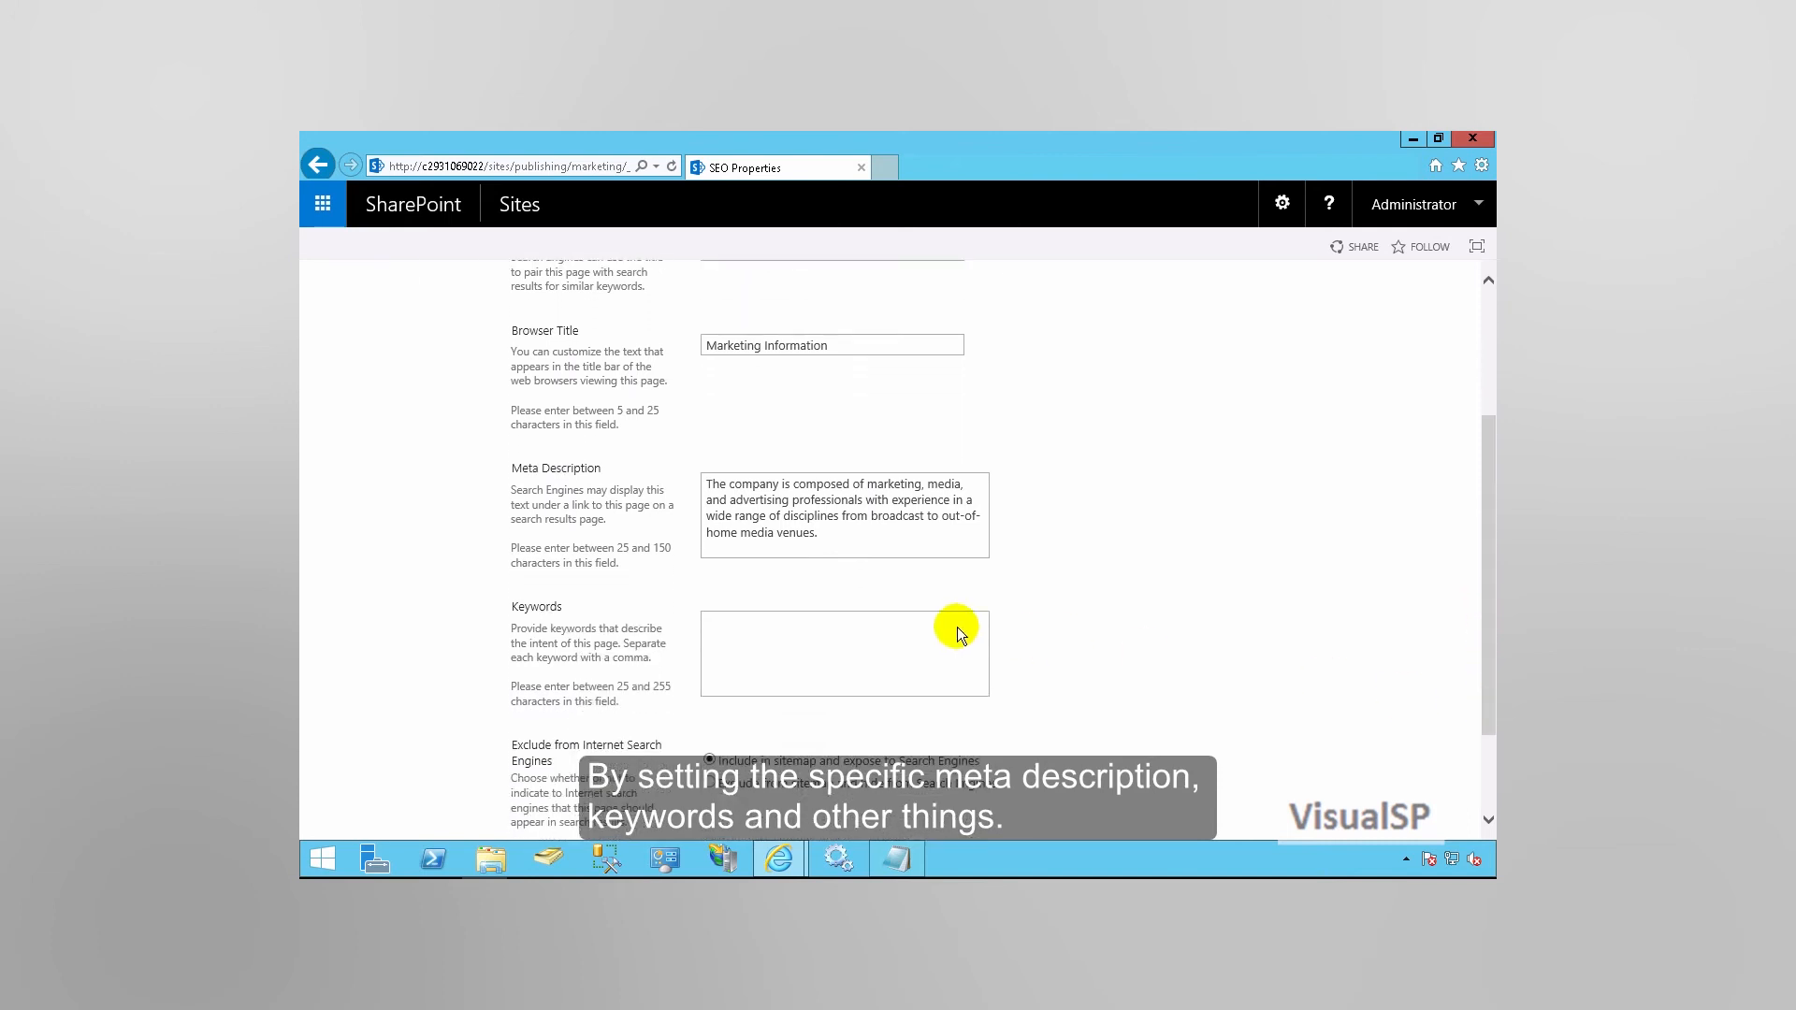
text(media, advertising, marketing)
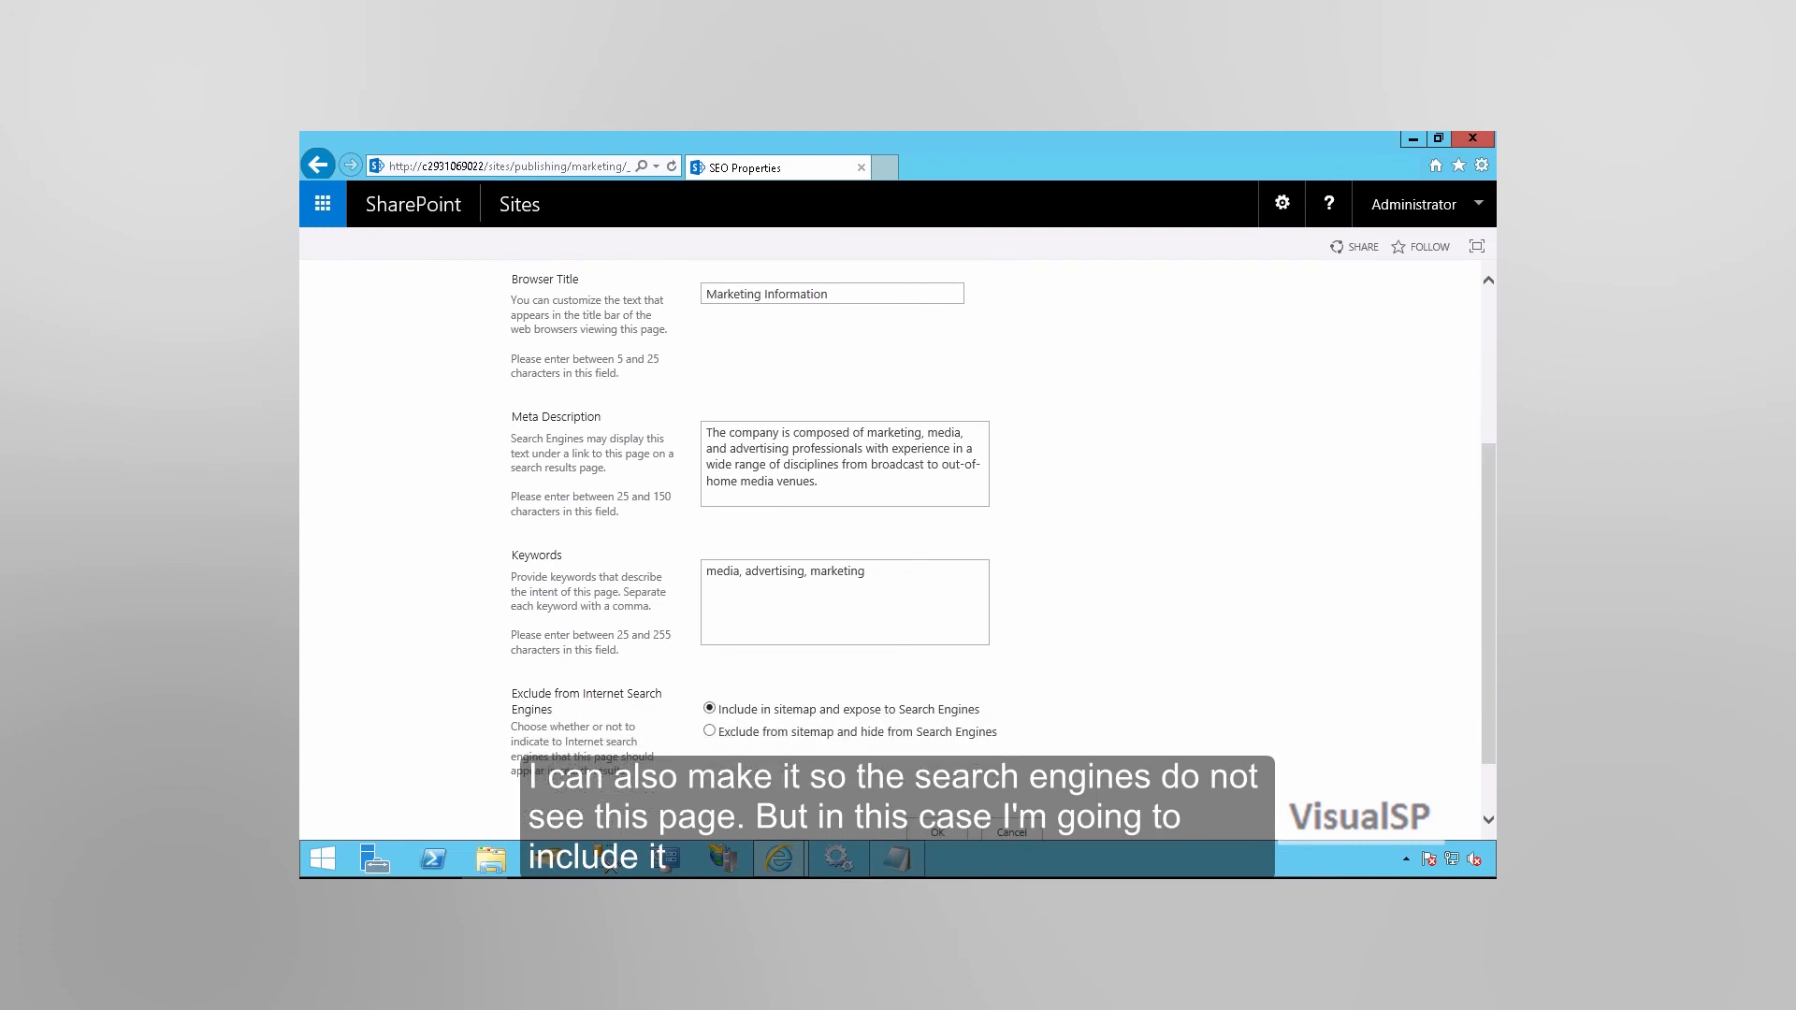
mouse_move(778, 730)
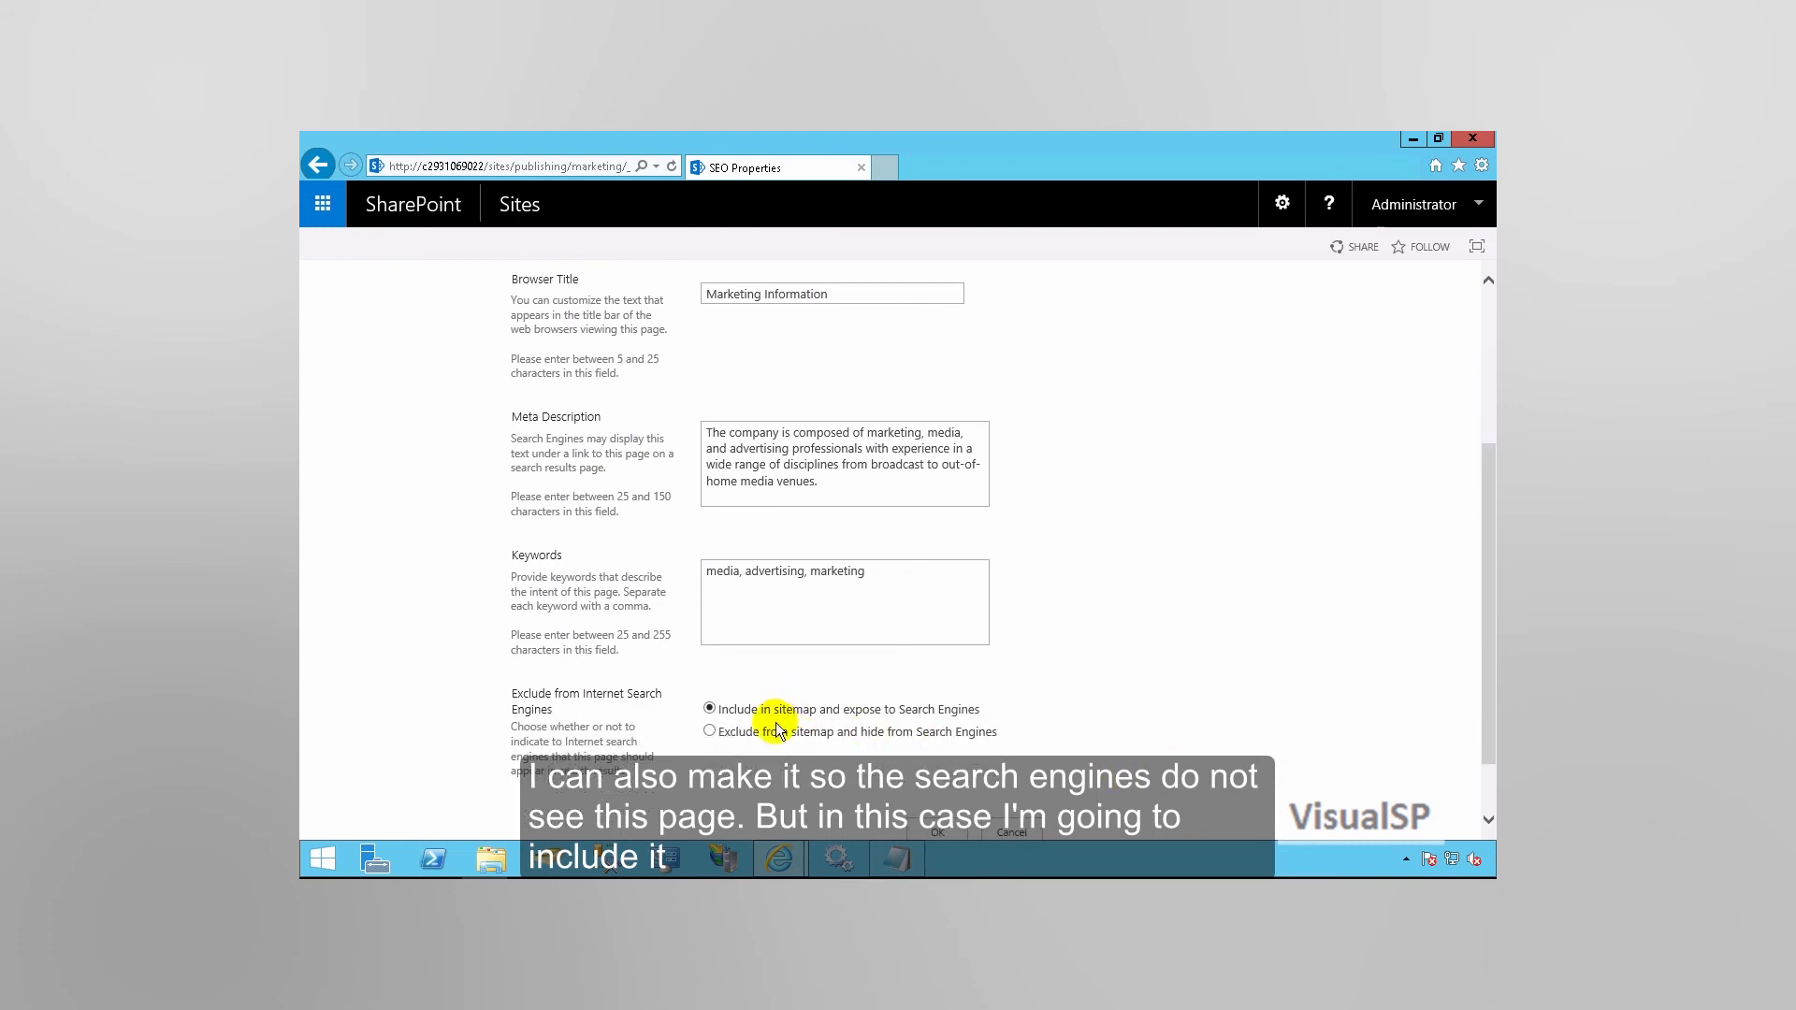